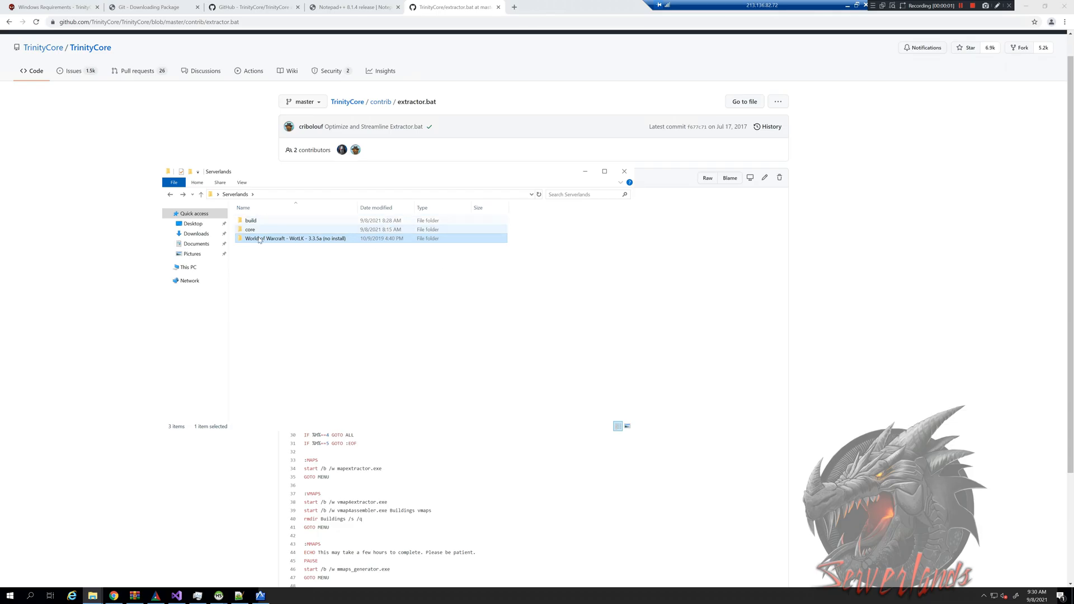
mouse_move(286, 239)
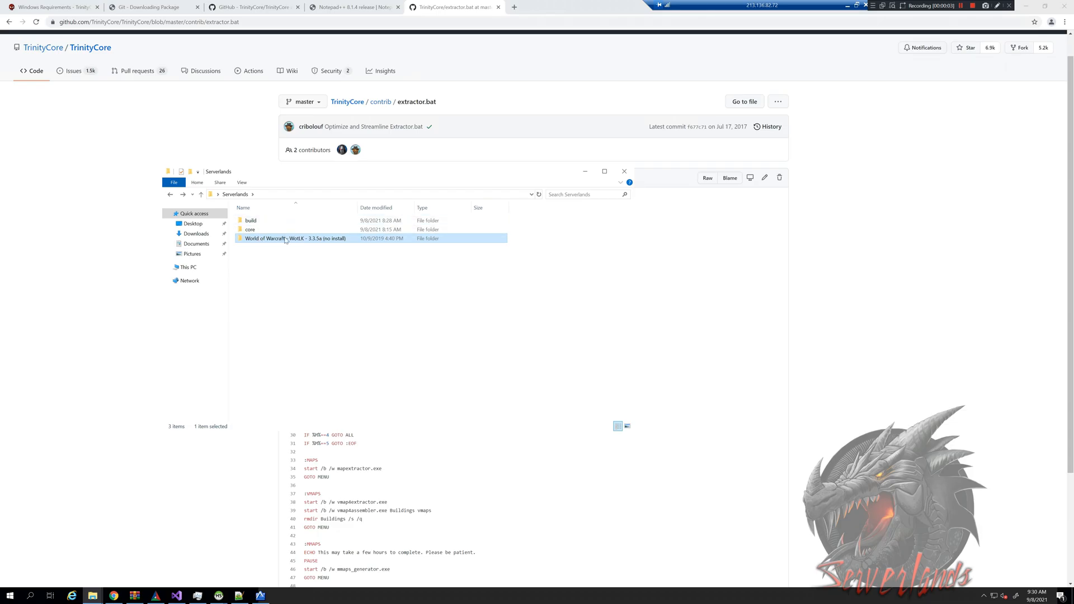
mouse_move(351, 239)
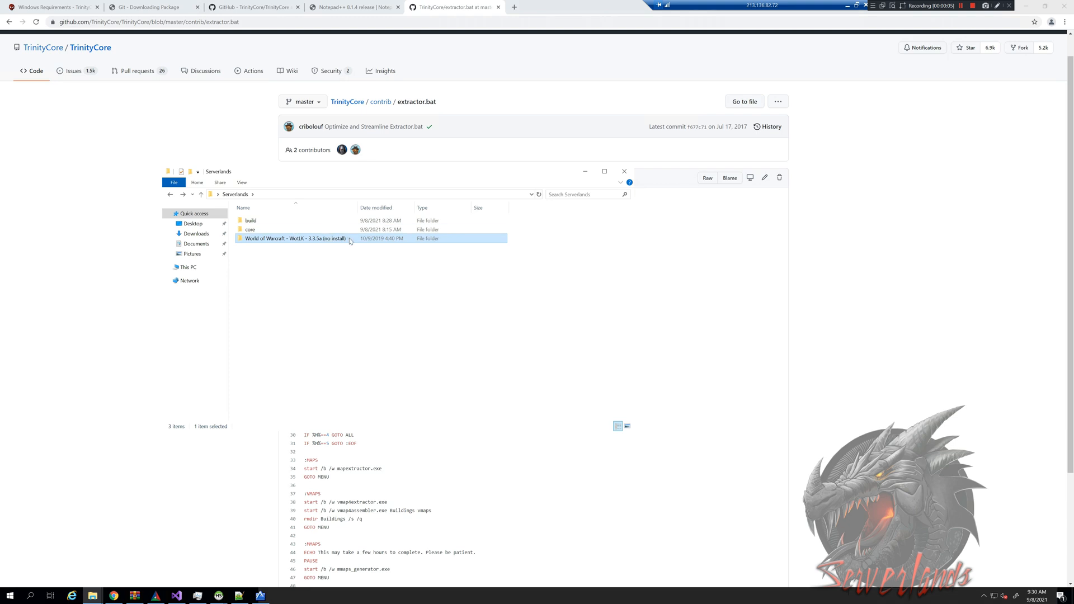
Step: Copy the four extractor .exe tools from build\bin\RelWithDebInfo
double_click(296, 238)
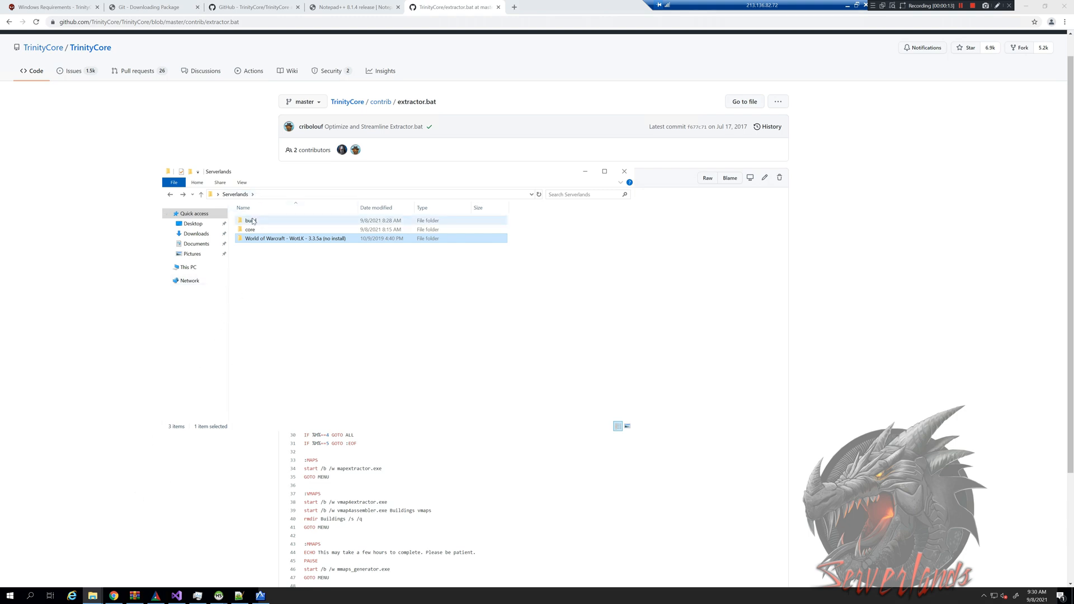
mouse_move(250, 220)
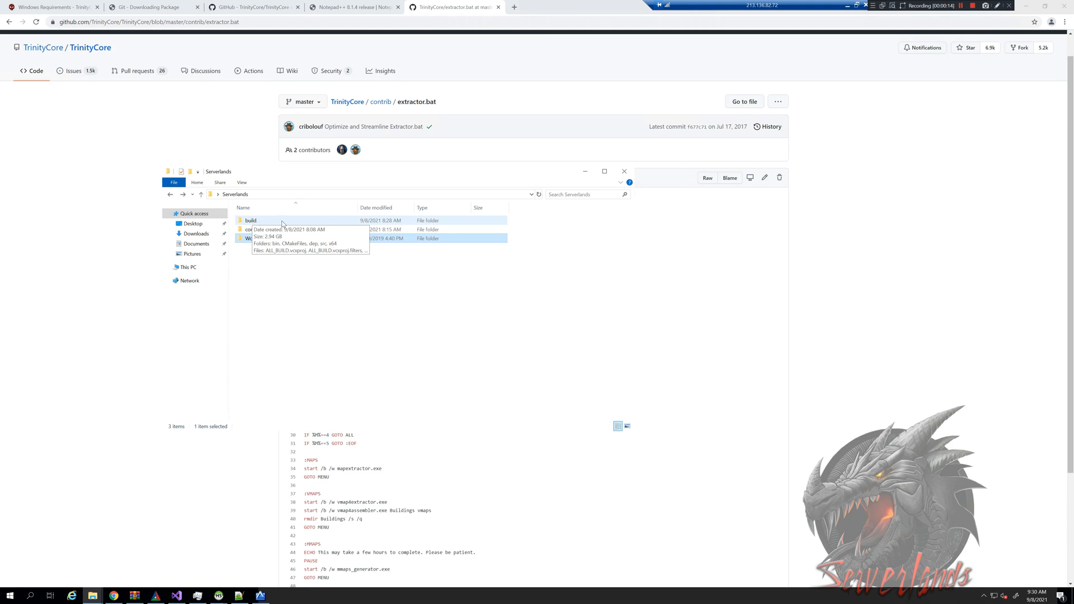
double_click(251, 220)
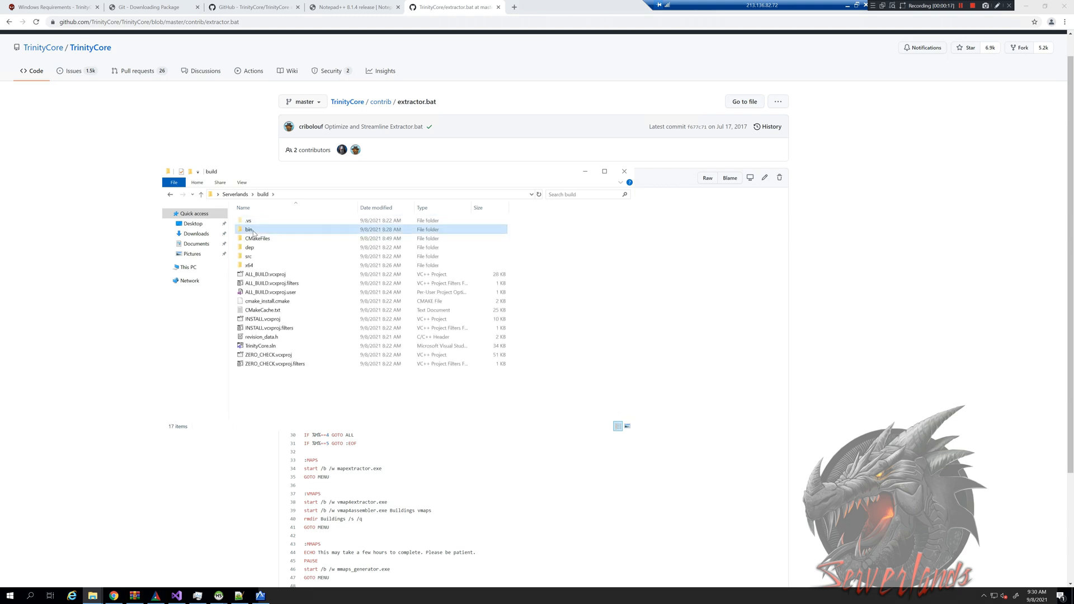
double_click(248, 229)
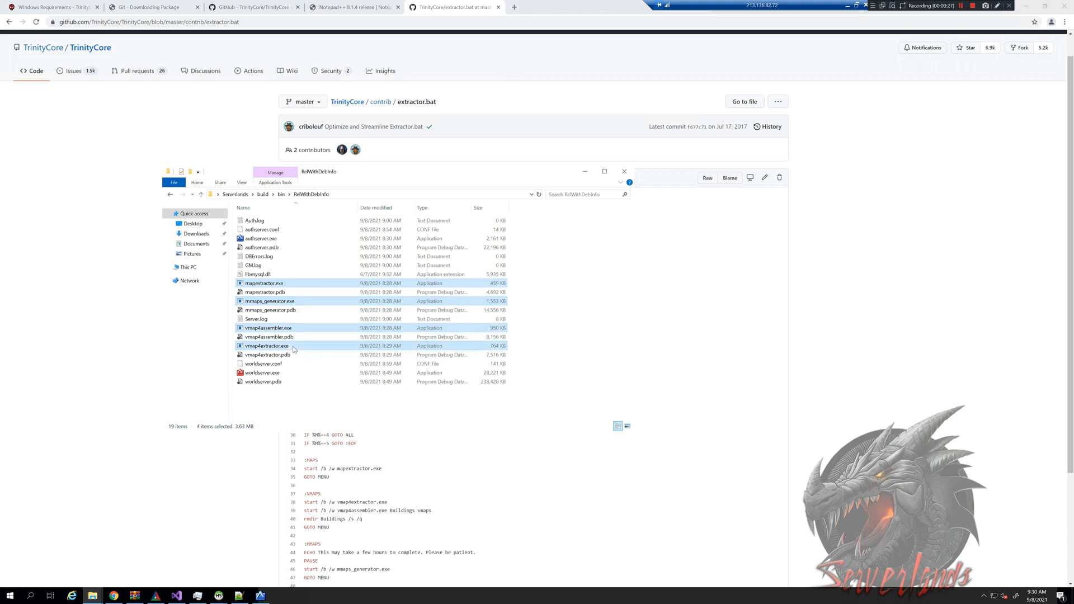
right_click(266, 345)
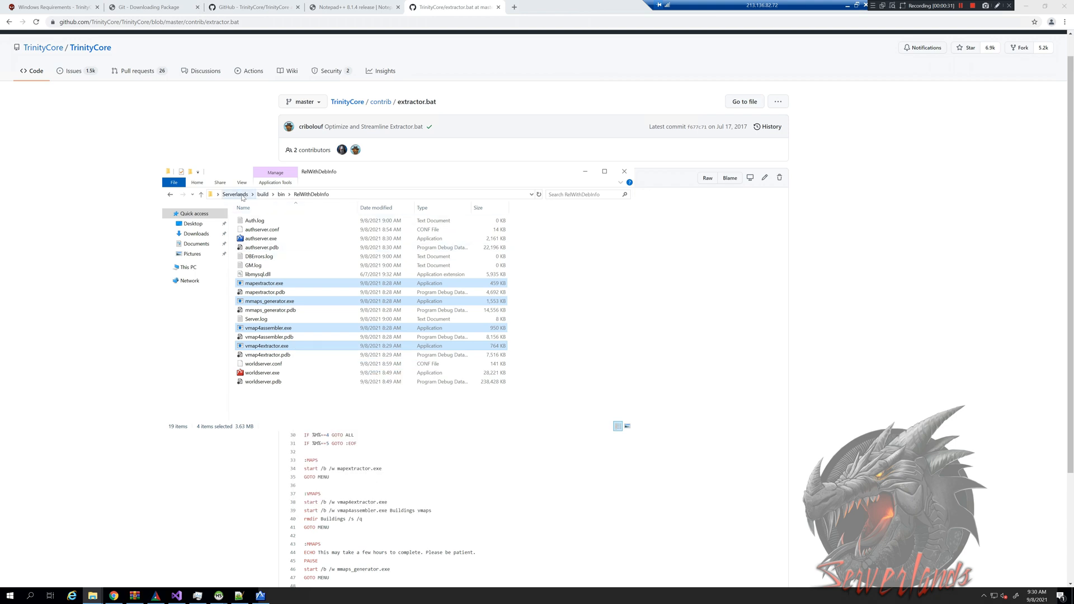
Step: Return to Serverlands and enter the World of Warcraft client folder to paste them
click(234, 195)
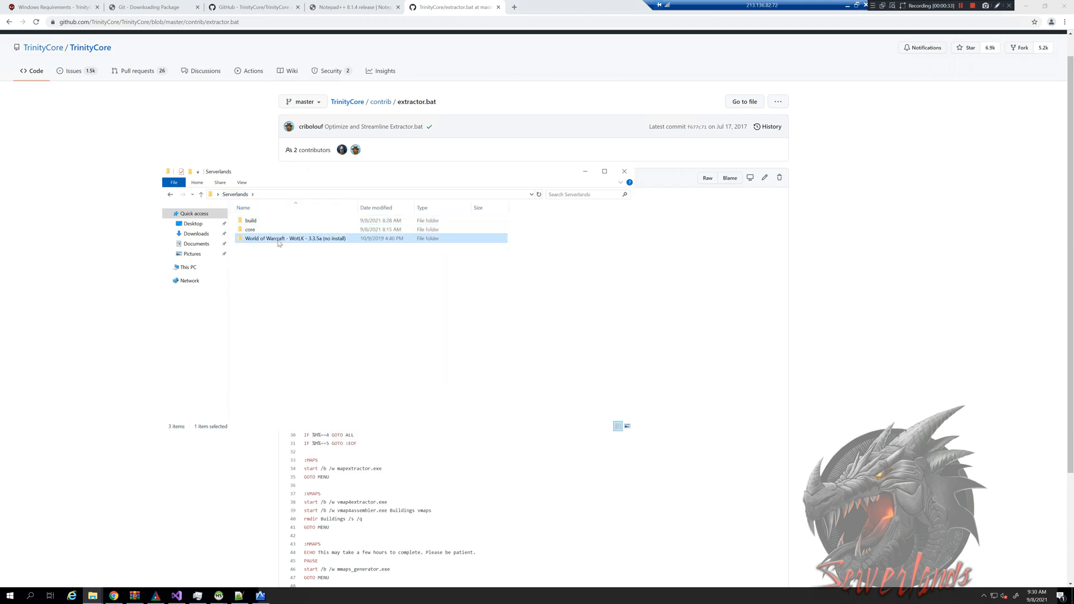
double_click(295, 238)
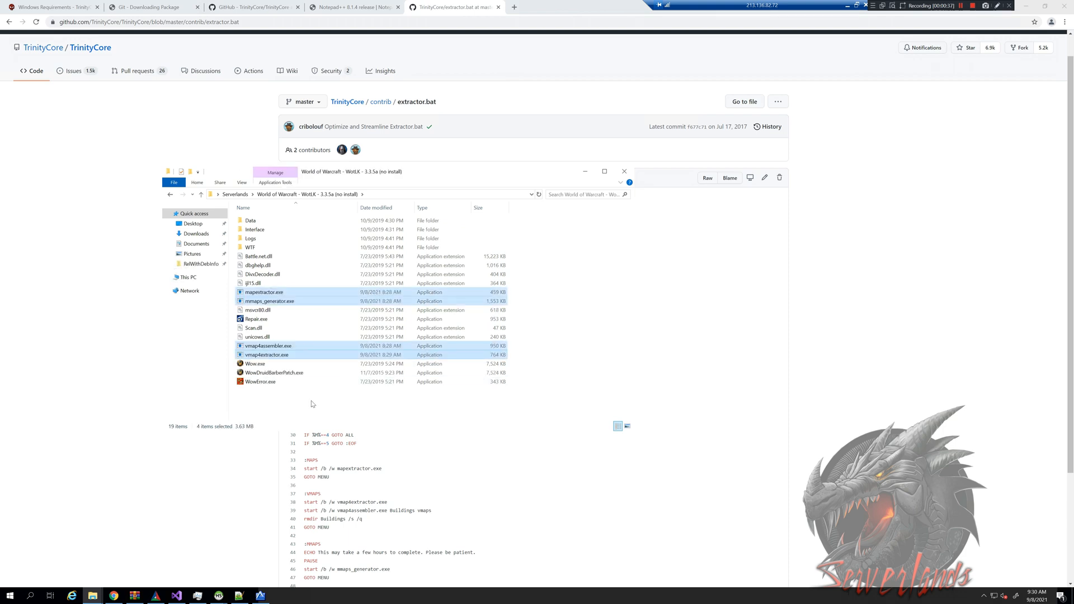
Step: Select the whole extractor.bat script text on GitHub and copy it
click(625, 171)
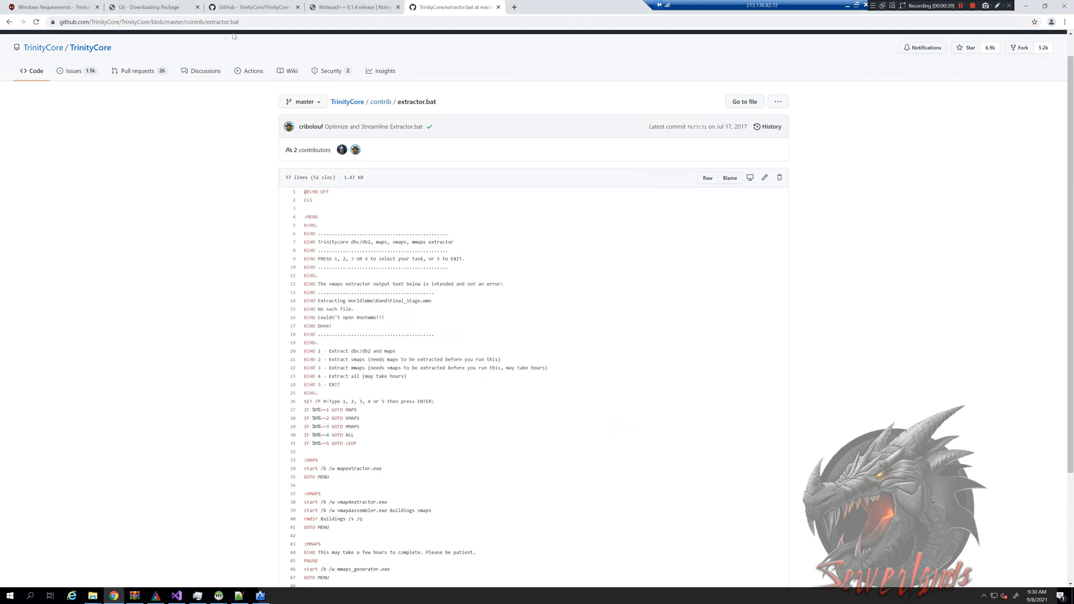
click(168, 23)
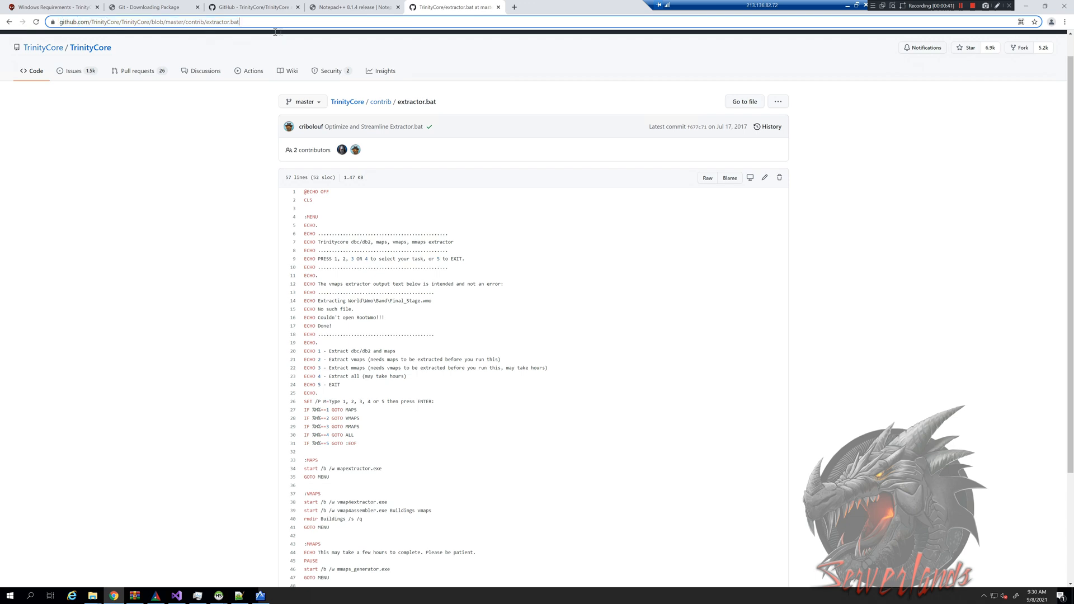
double_click(222, 22)
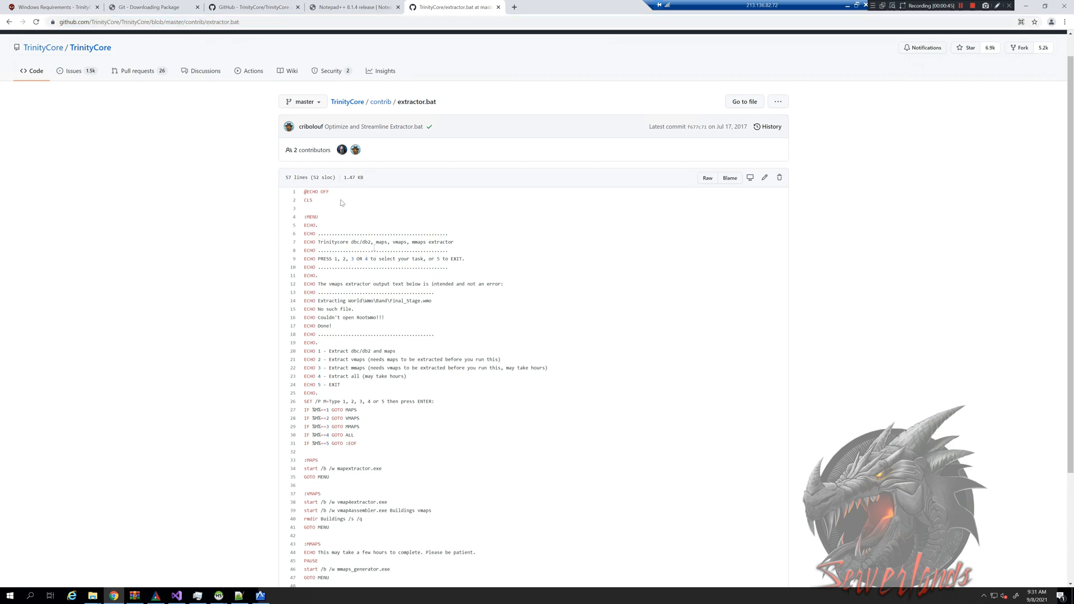
drag(303, 191, 371, 268)
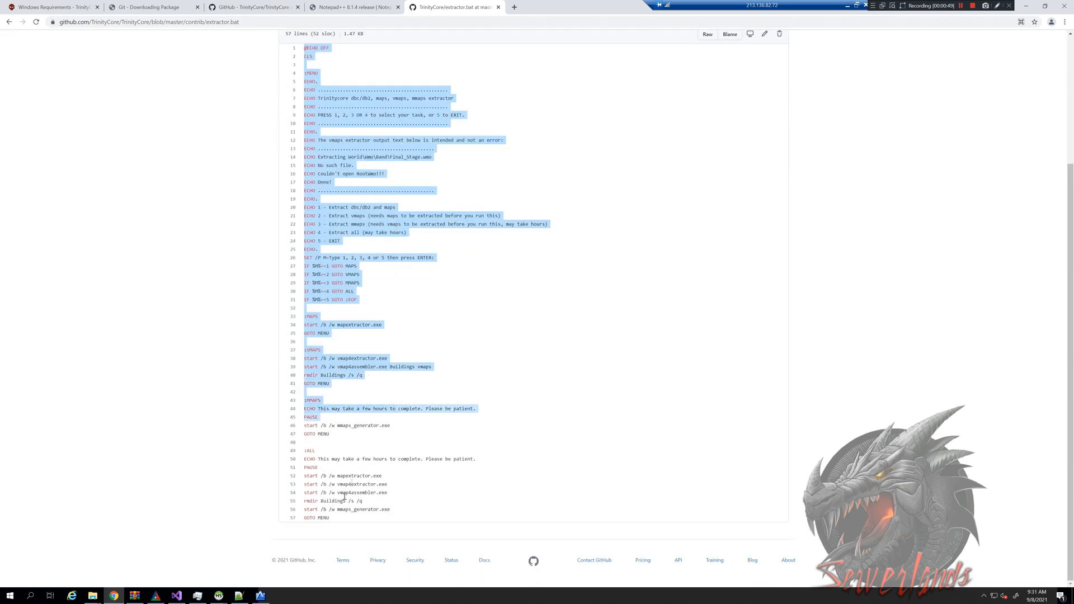
right_click(337, 510)
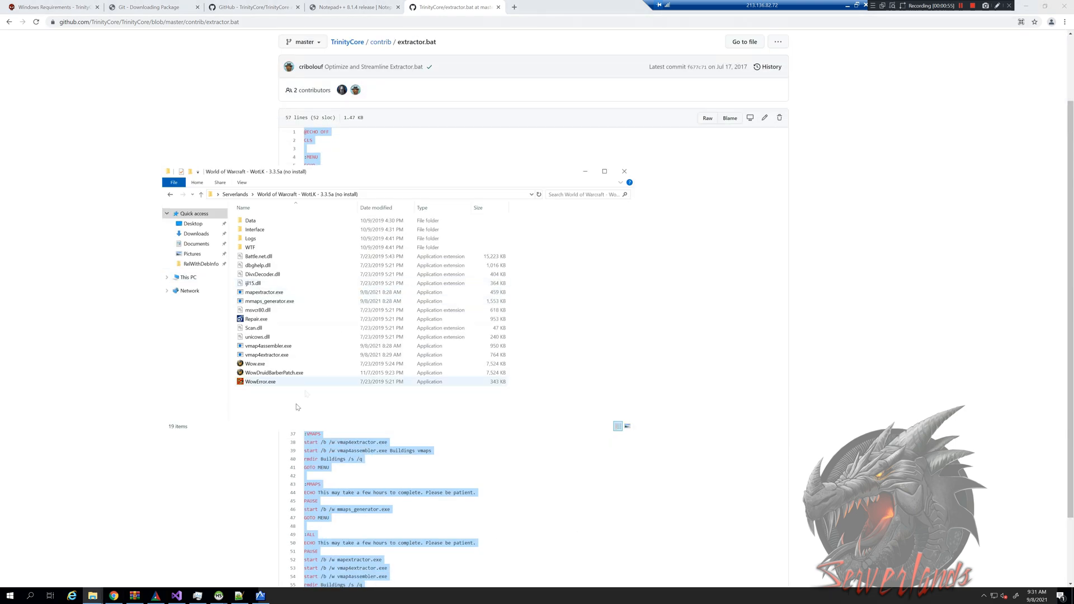
Step: Create a new text document renamed executable.bat, accepting the extension change
right_click(298, 407)
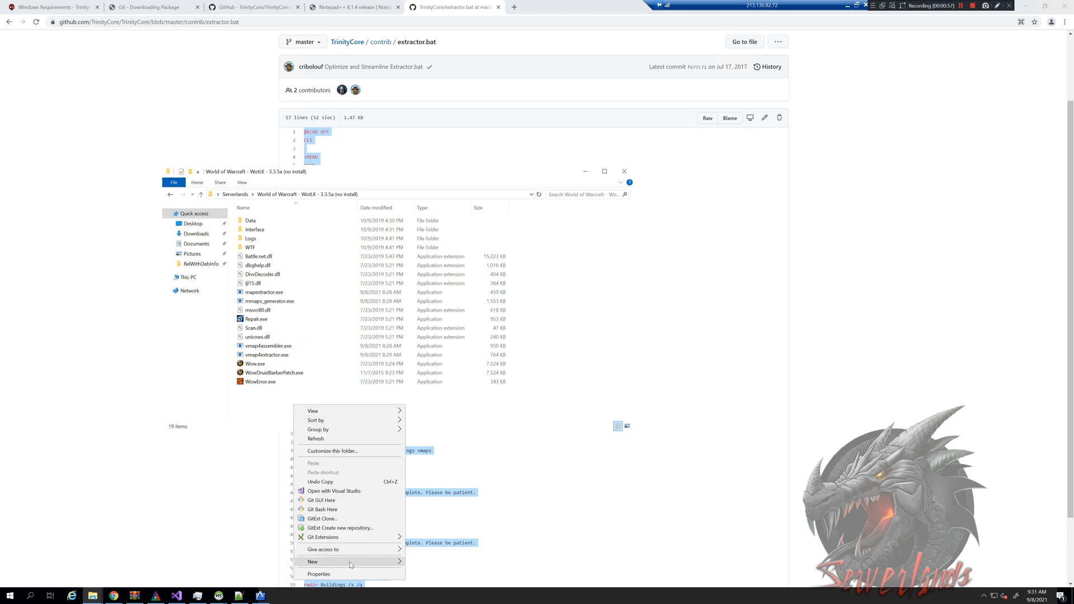
click(312, 561)
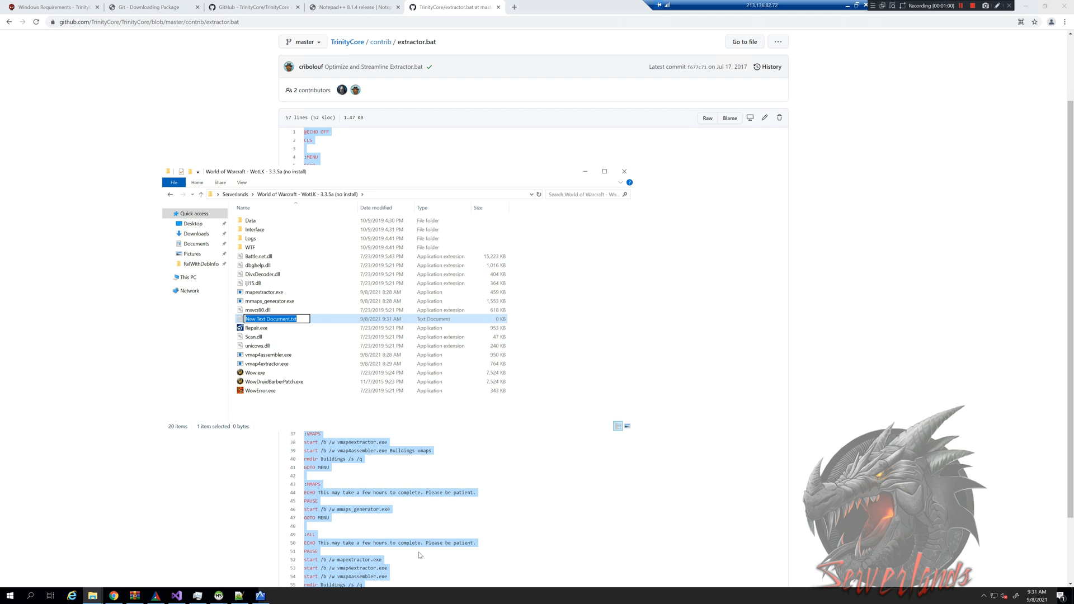
mouse_move(417, 547)
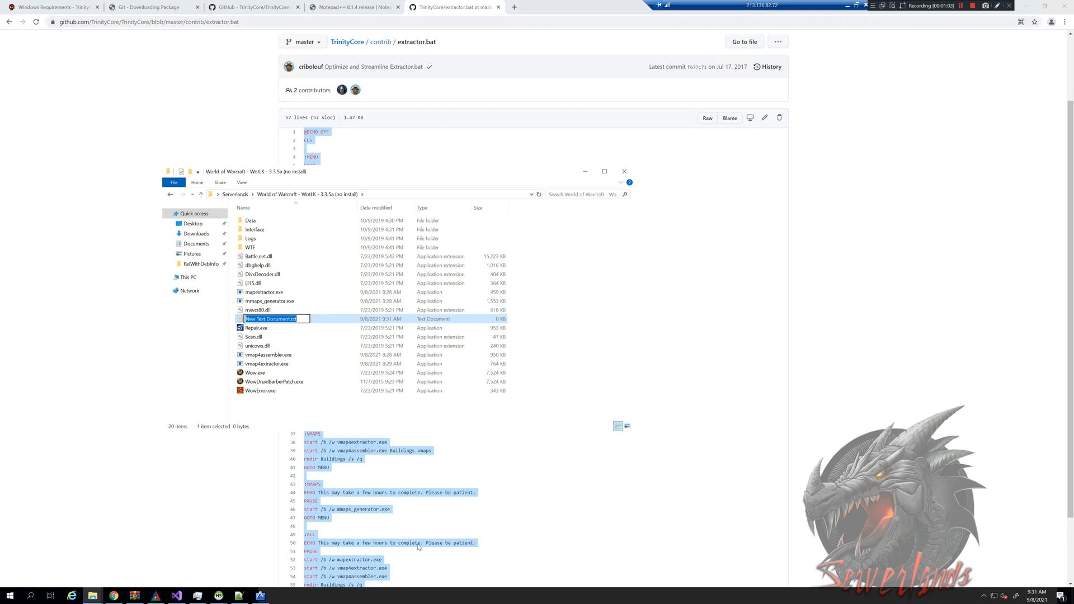
text(executable.bat)
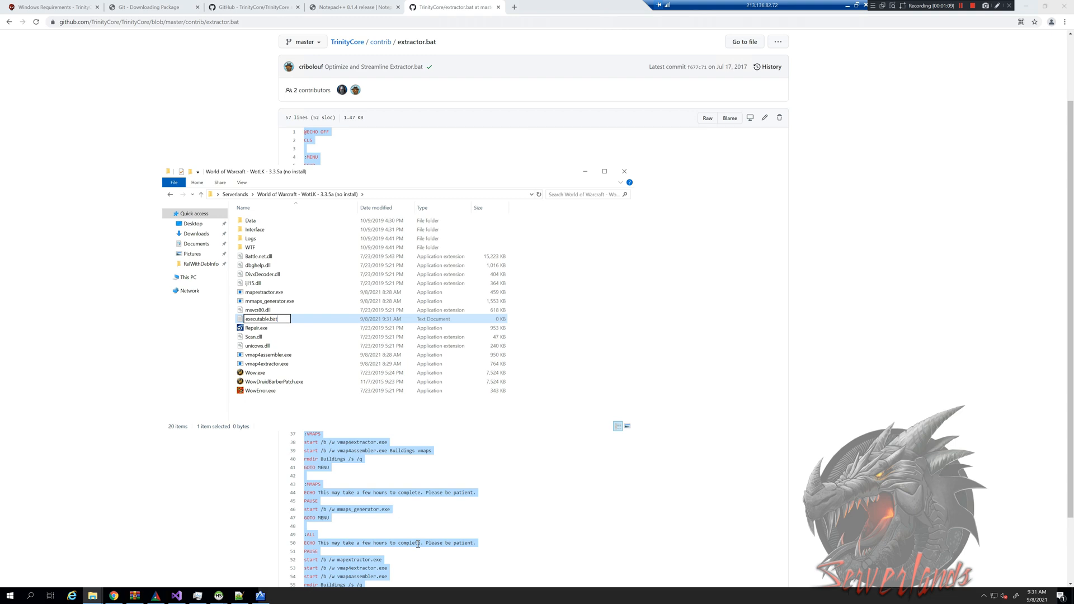
key(Enter)
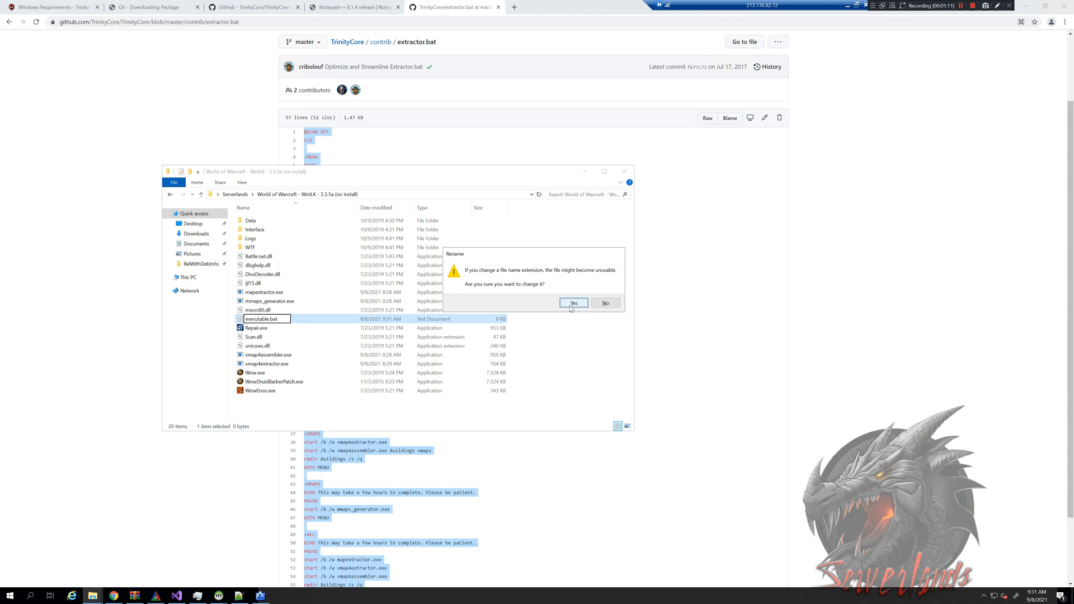
click(574, 302)
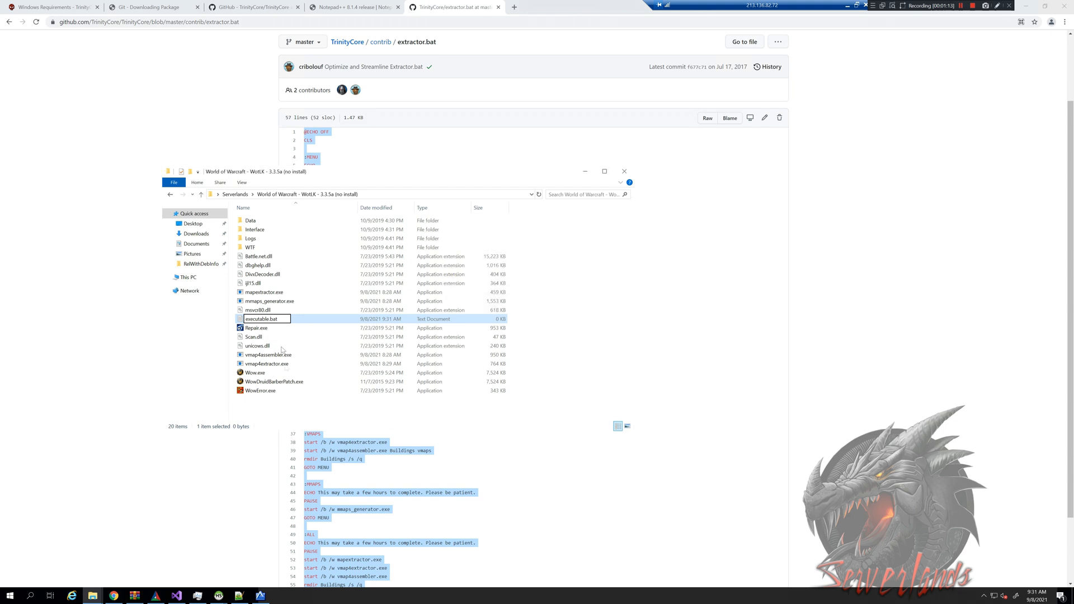
right_click(259, 283)
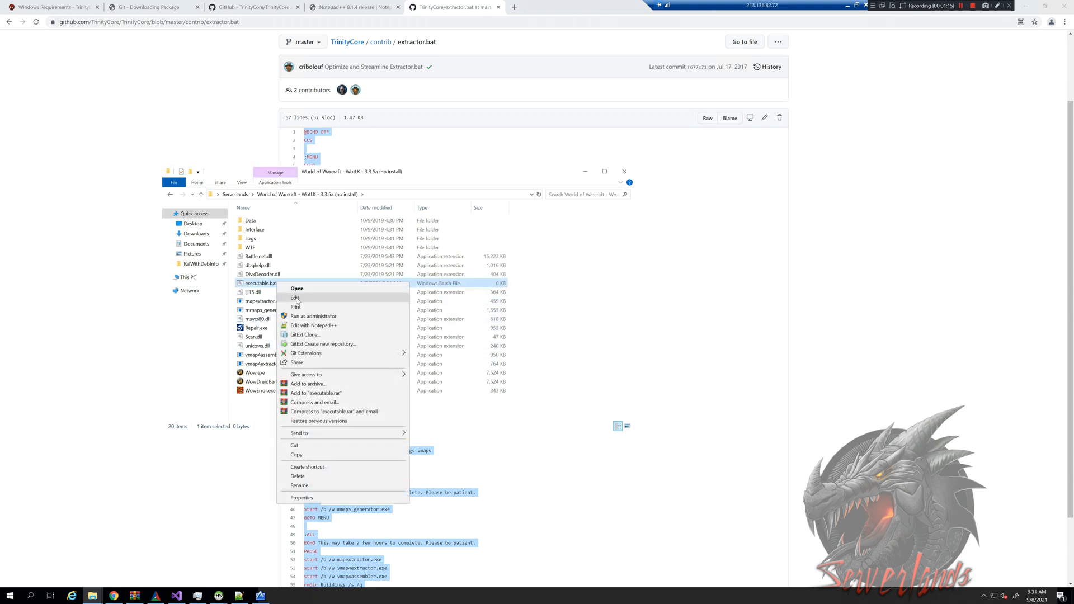
click(294, 297)
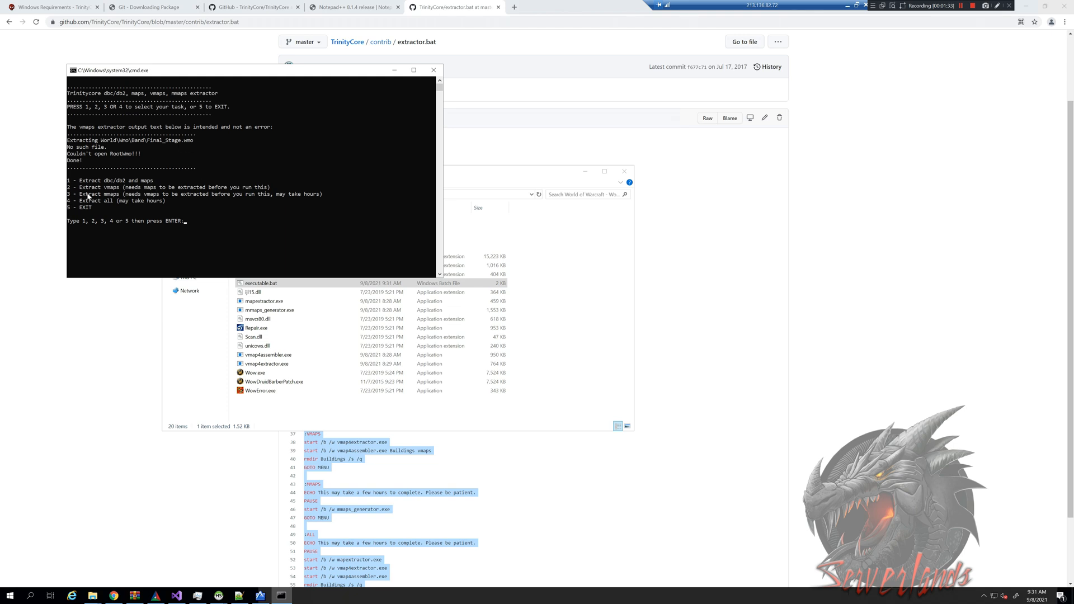
mouse_move(22, 265)
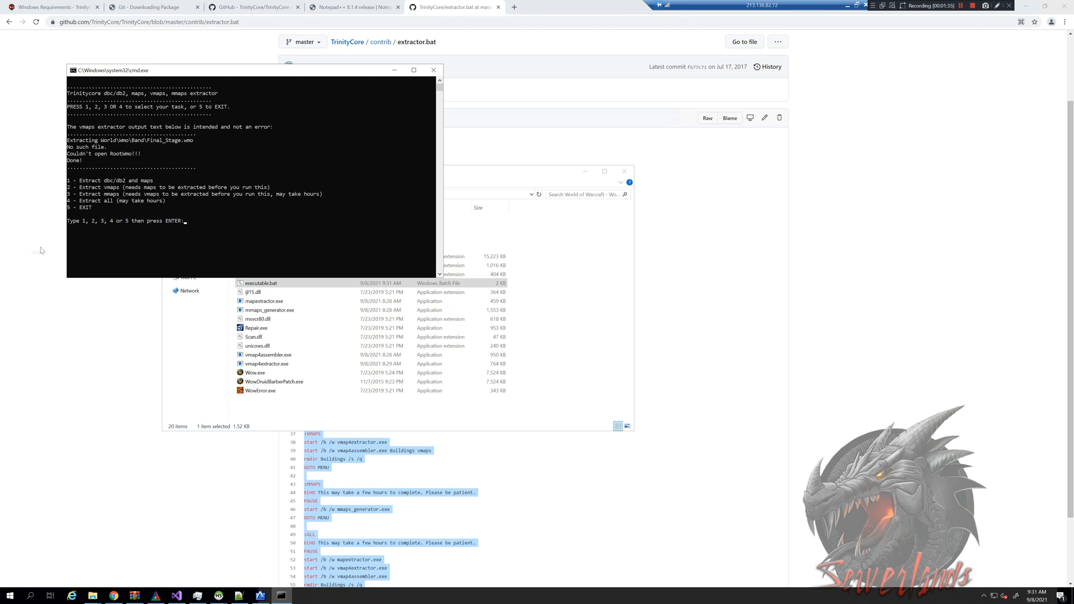
mouse_move(170, 203)
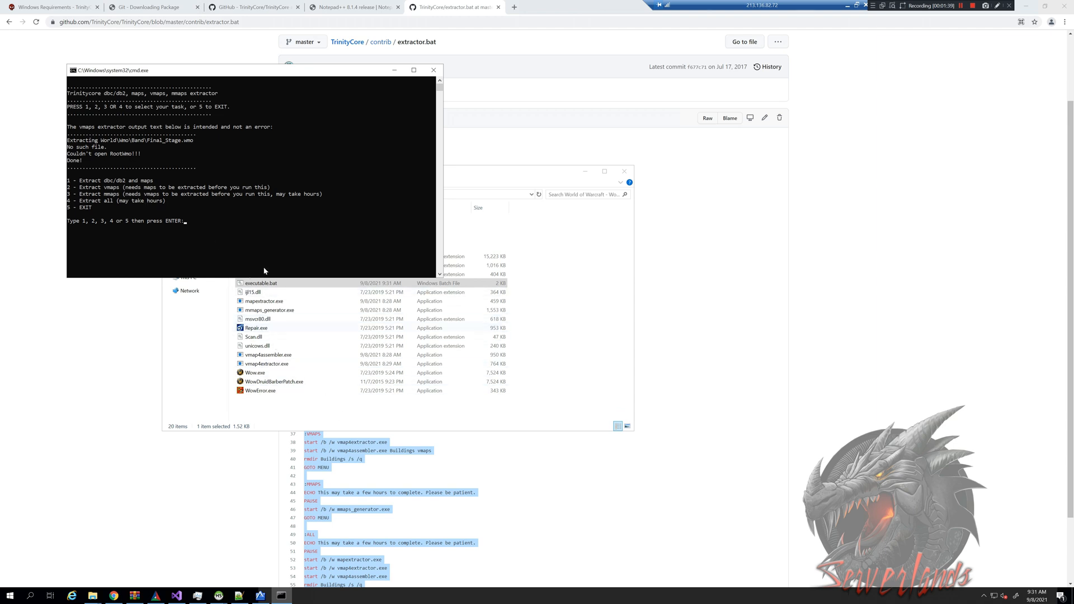
mouse_move(168, 185)
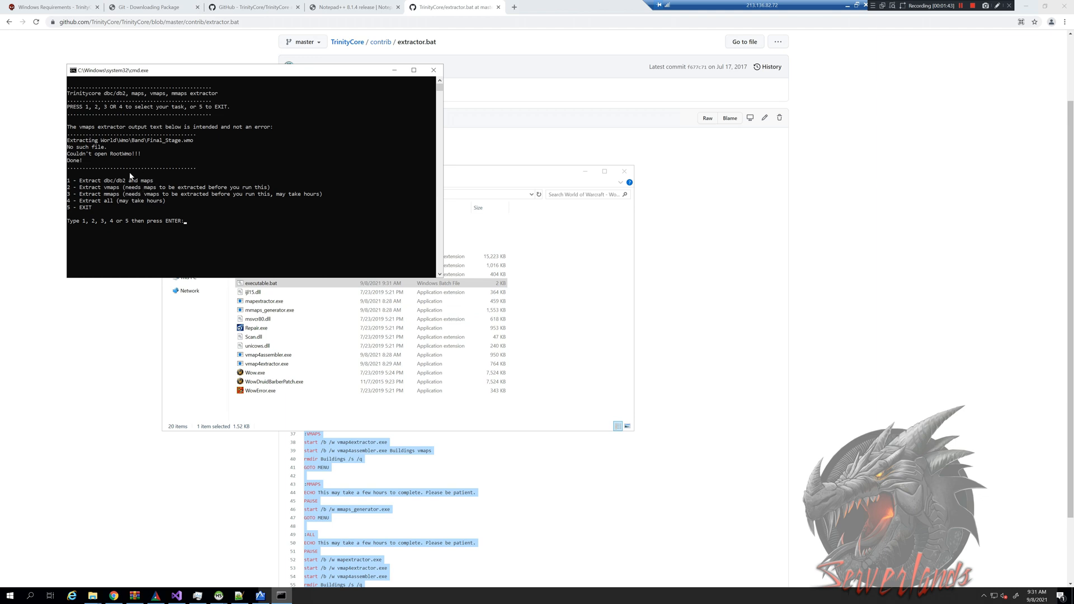
mouse_move(192, 185)
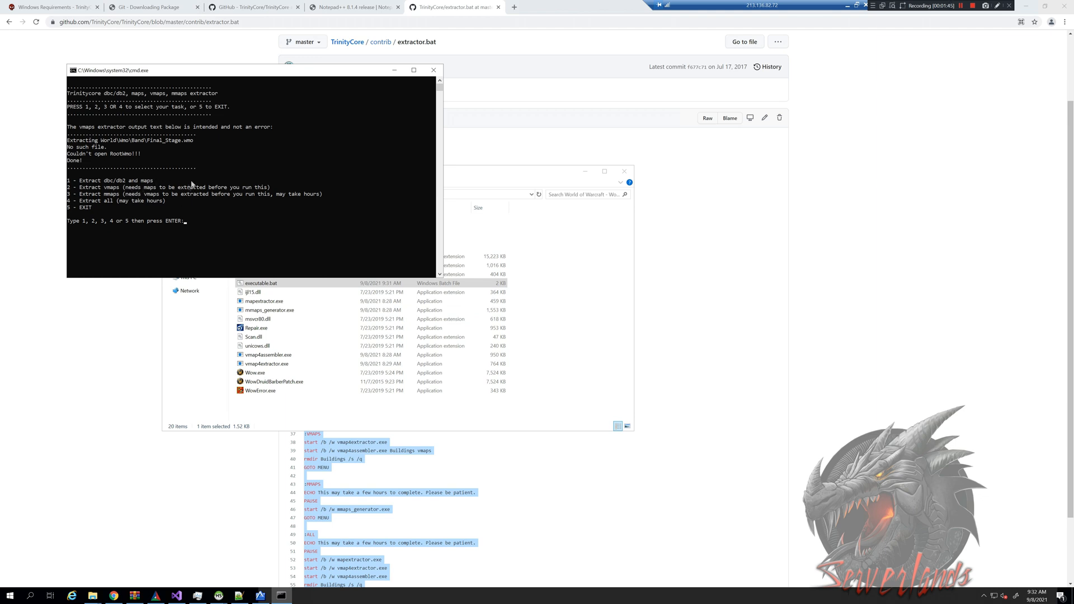
mouse_move(162, 265)
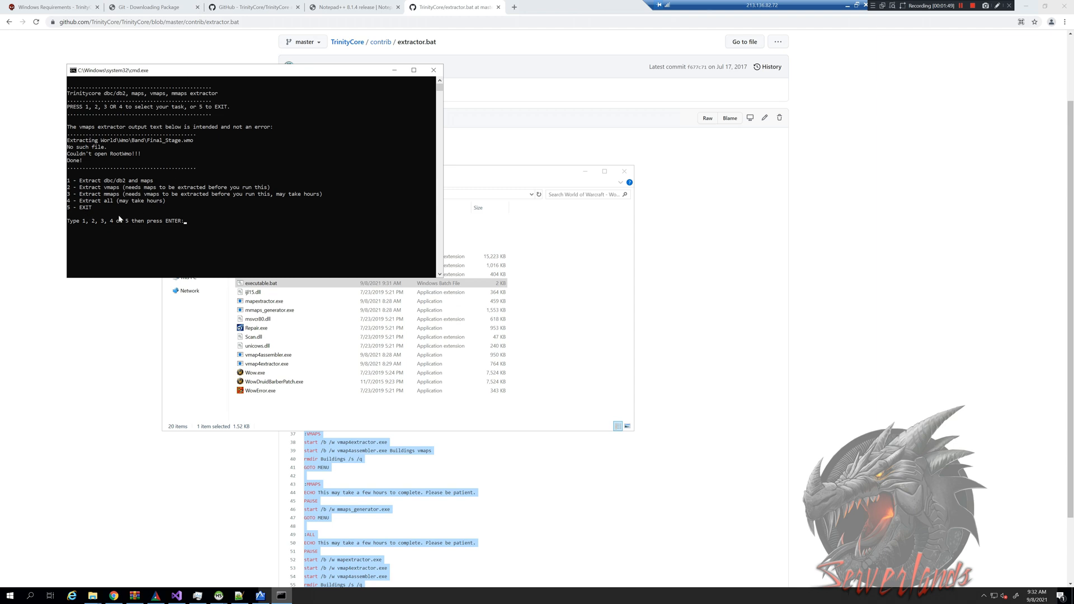
Step: Enter option 4, Extract all, in the extractor console menu
text(4)
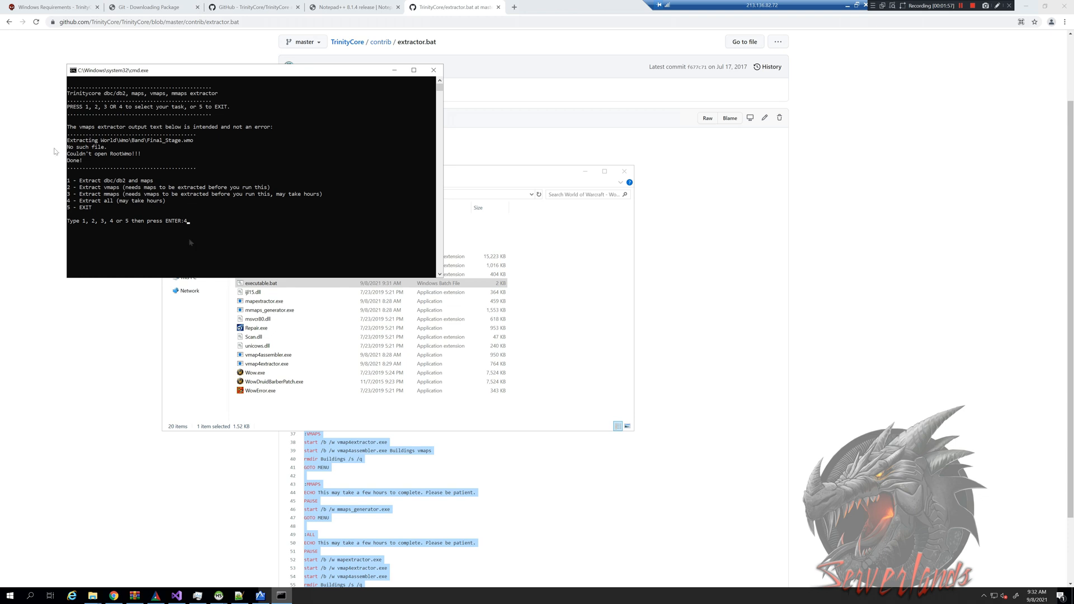
mouse_move(278, 283)
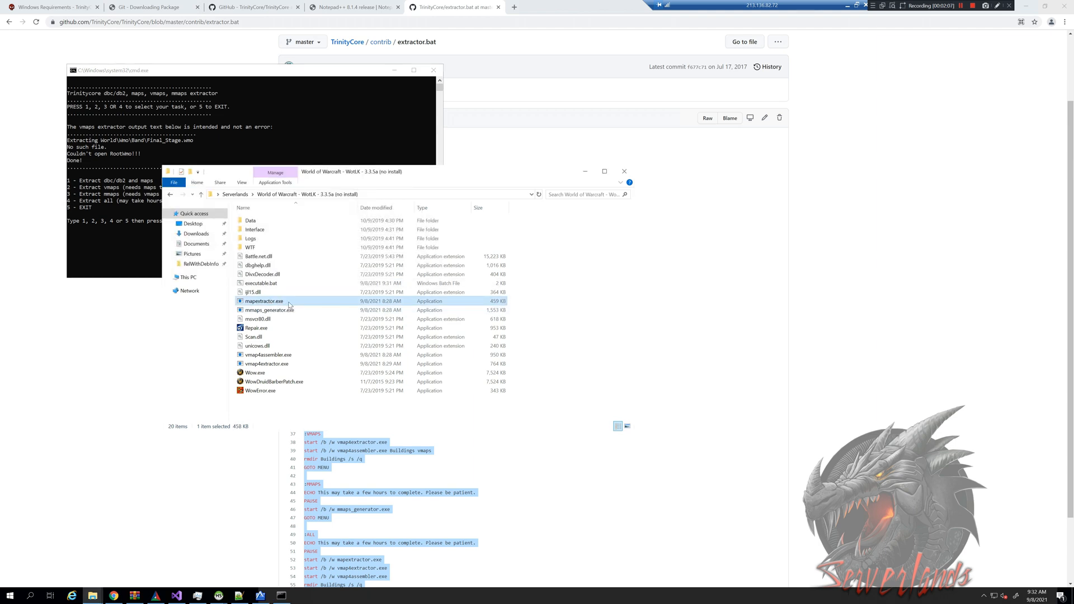
double_click(264, 301)
text(4)
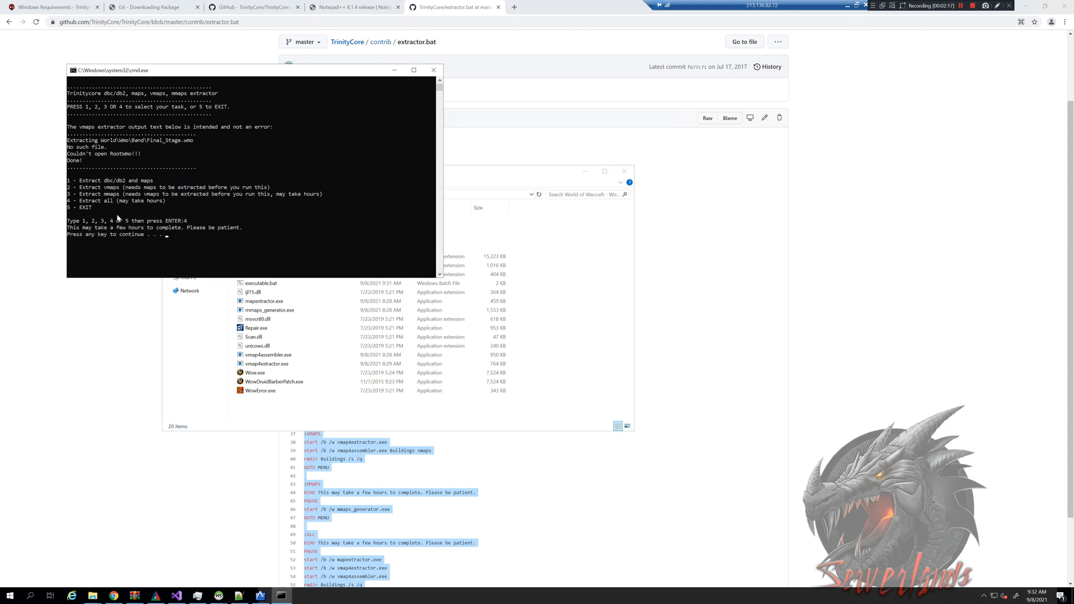
Step: Continue past the several-hours warning so map extraction starts
key(enter)
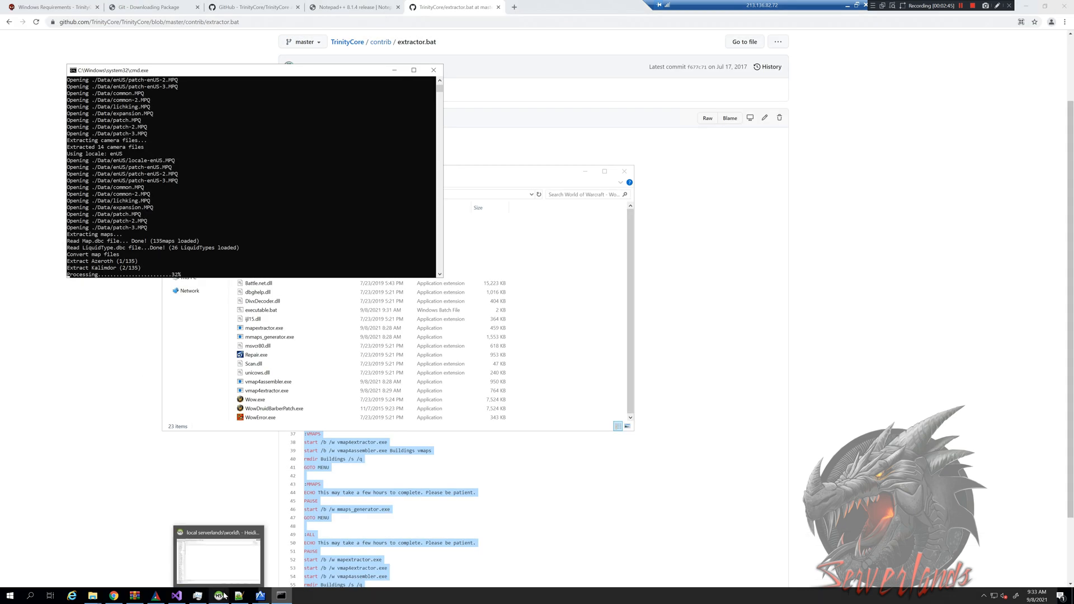
Step: In HeidiSQL, expand the auth database and select its realmlist table
click(218, 596)
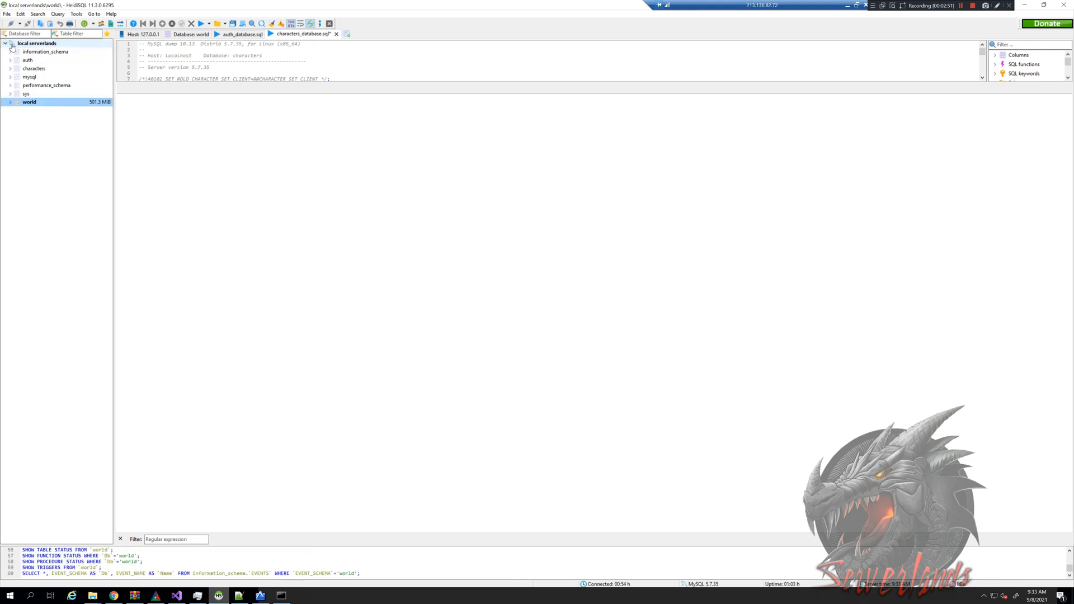
click(28, 58)
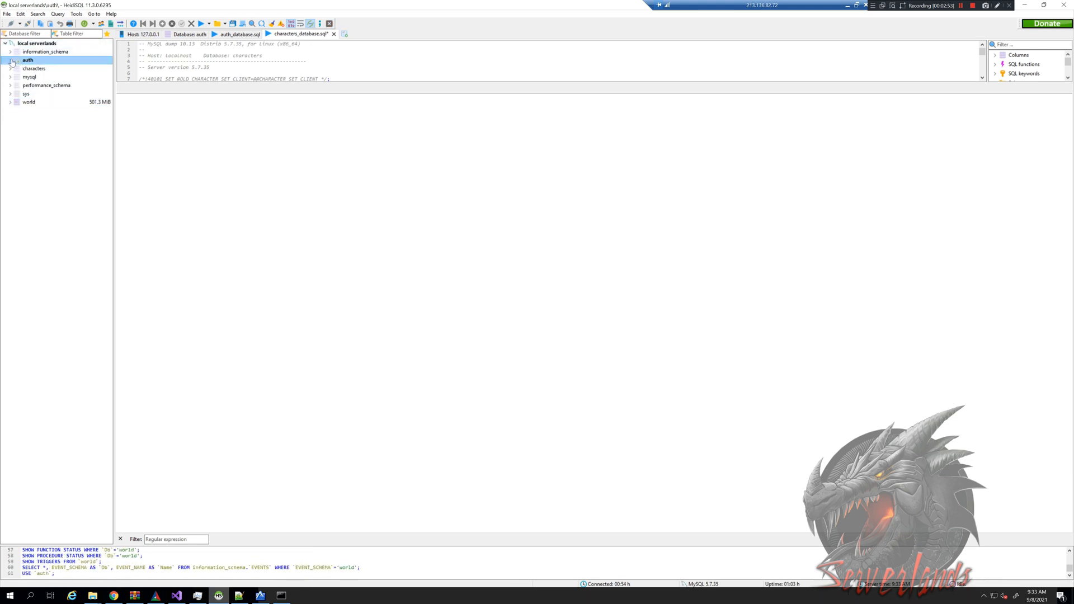
click(18, 56)
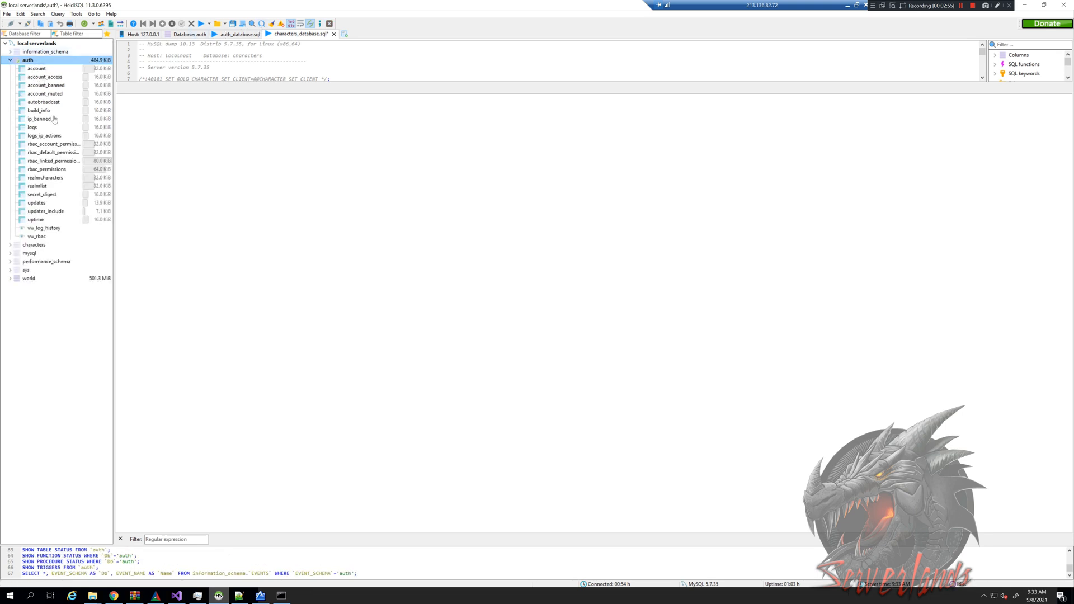
click(34, 186)
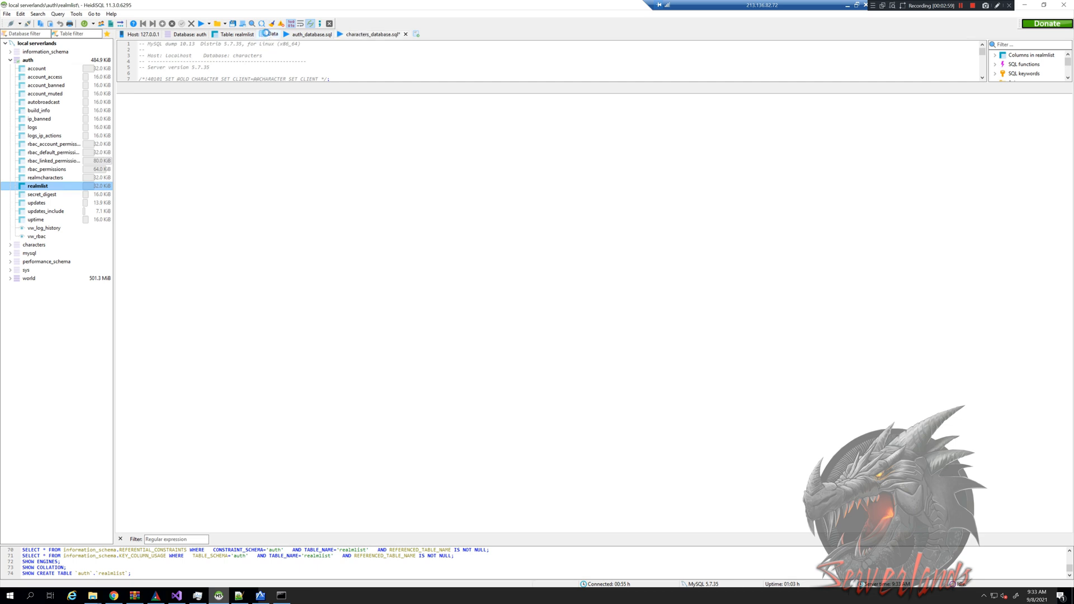
Step: View the realmlist rows showing the Trinity realm at 127.0.0.1, port 8085
click(272, 34)
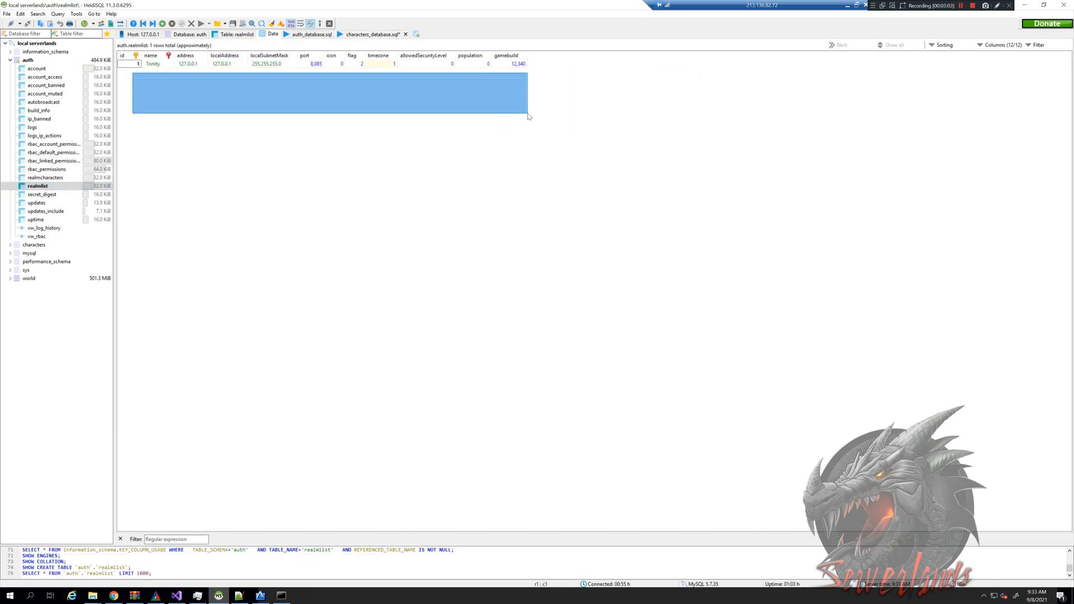
click(226, 102)
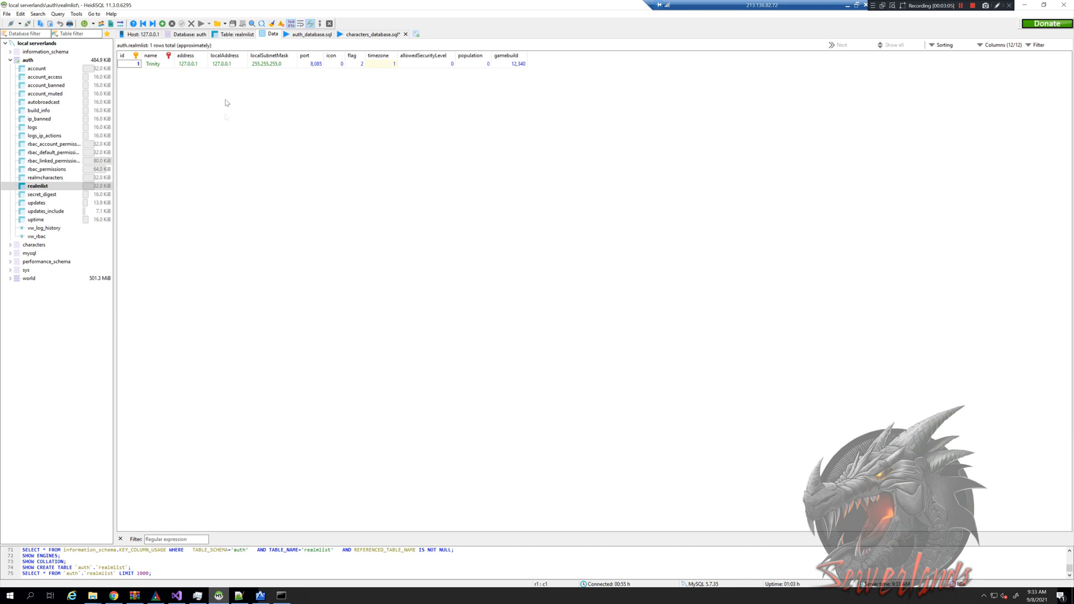
click(155, 70)
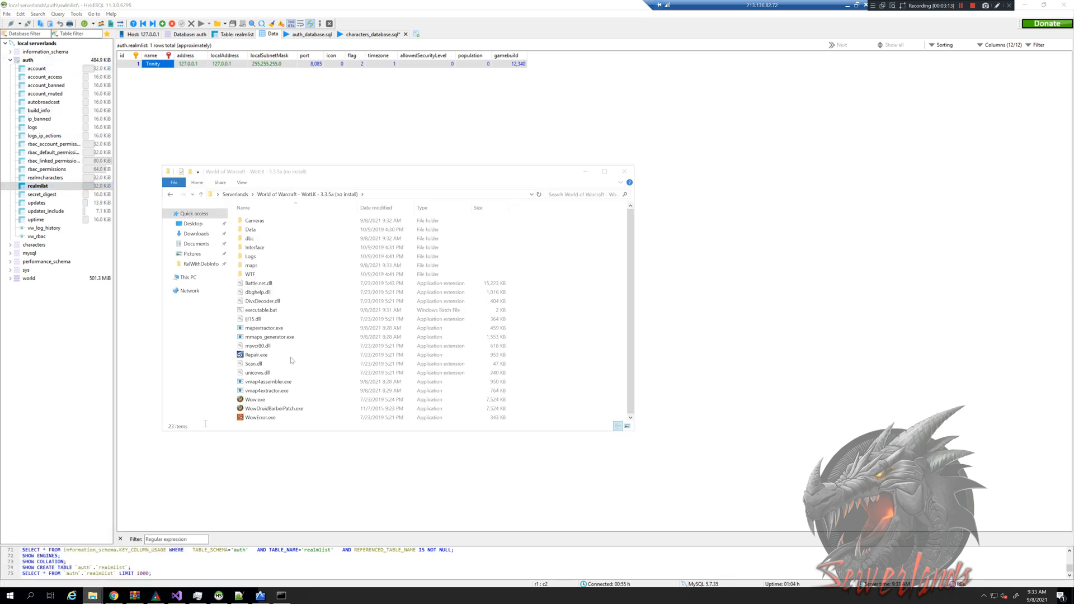
Step: Locate realmlist.wtf in the client's Data\enUS folder and bring up its actions
double_click(250, 230)
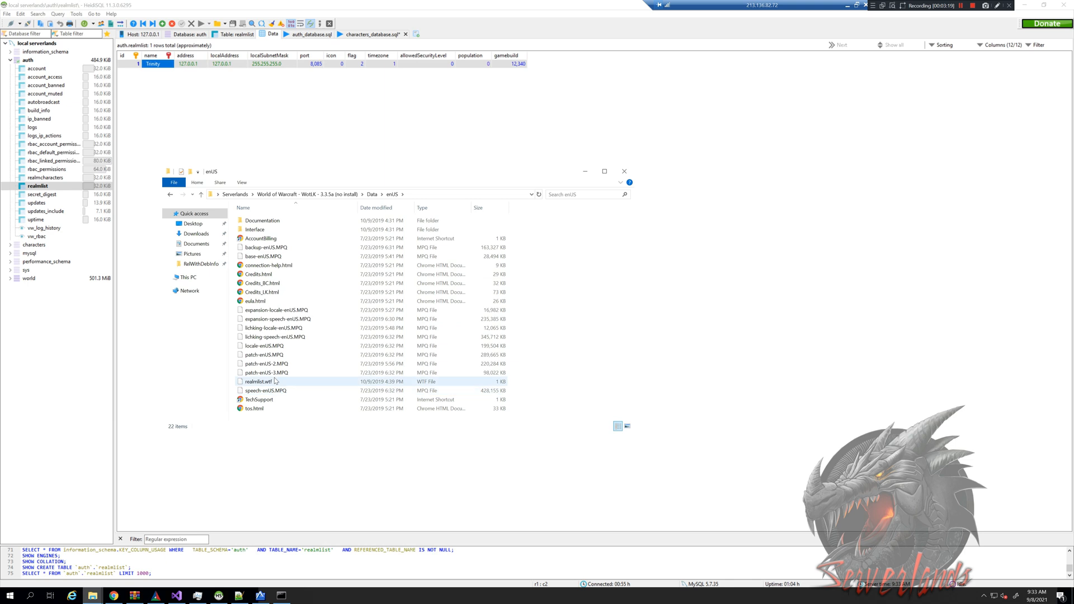
right_click(259, 381)
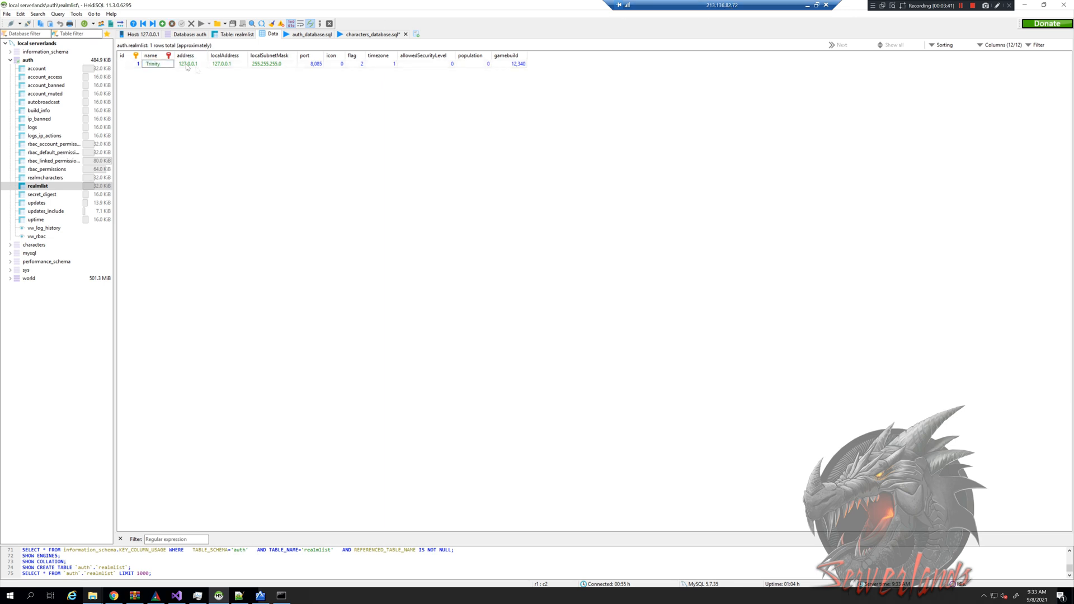
Step: Rename the realm Serverlands Testing and set its address to 213.136.82.72
click(188, 64)
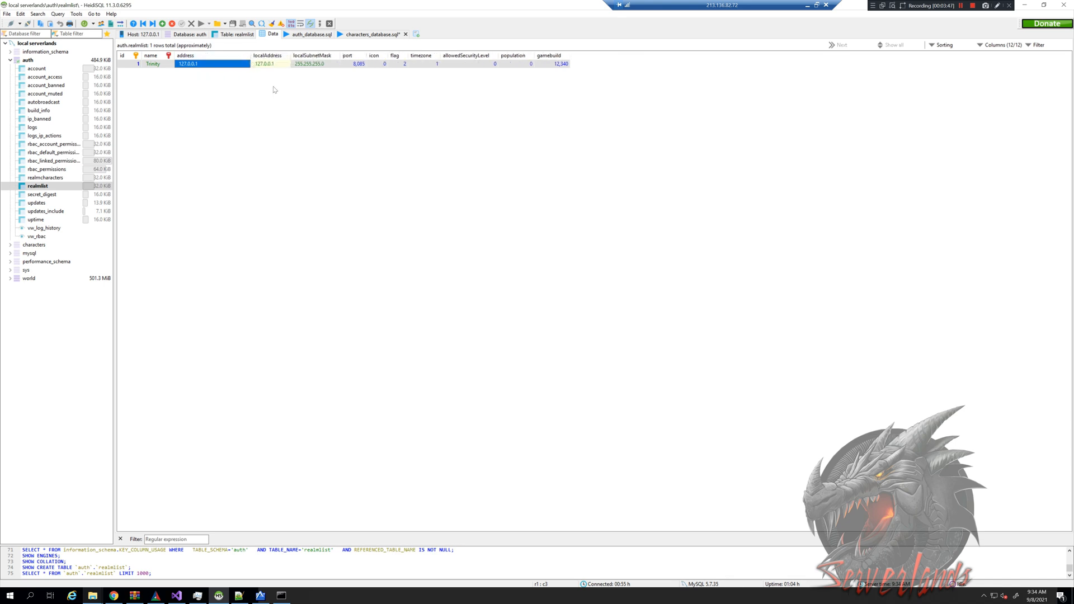
double_click(190, 63)
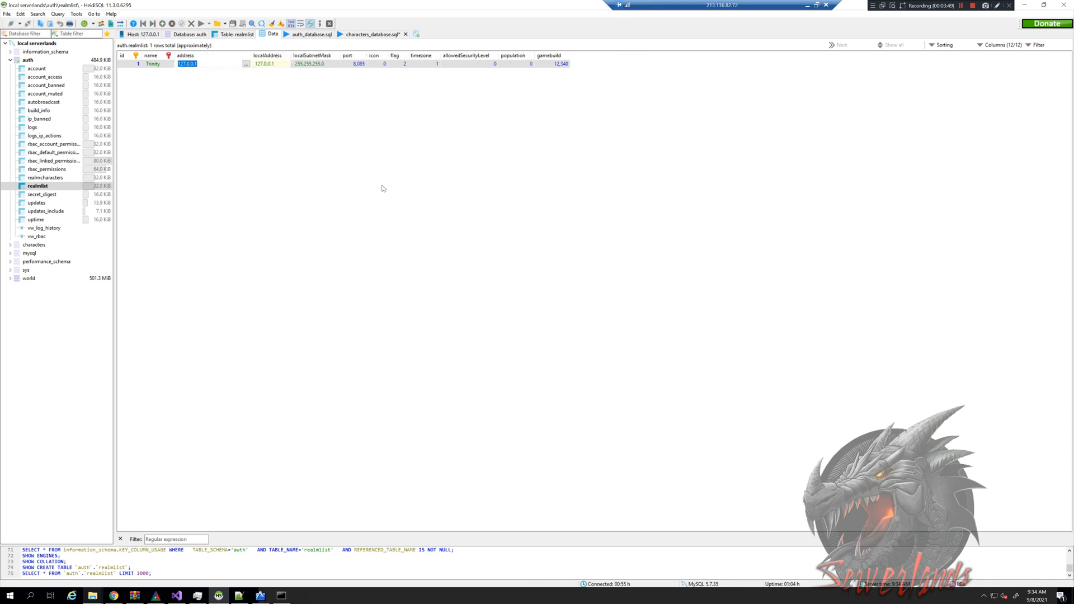
text(213.136.82.72)
click(159, 64)
text(Serverlands Testing)
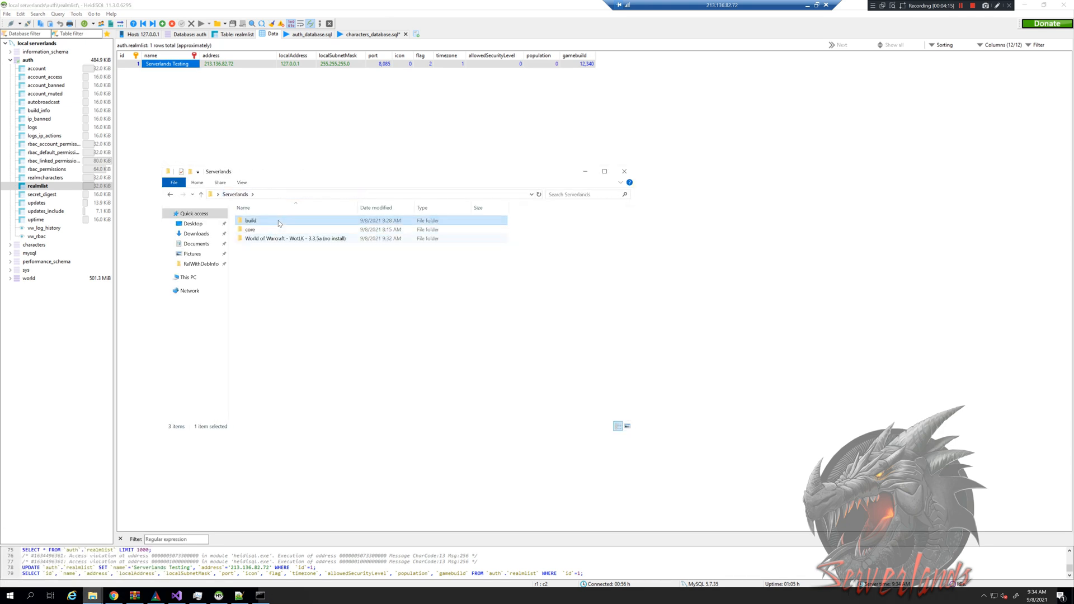
Step: Launch authserver.exe from build\bin\RelWithDebInfo, registering Serverlands Testing at 213.136.82.72:8085
double_click(251, 221)
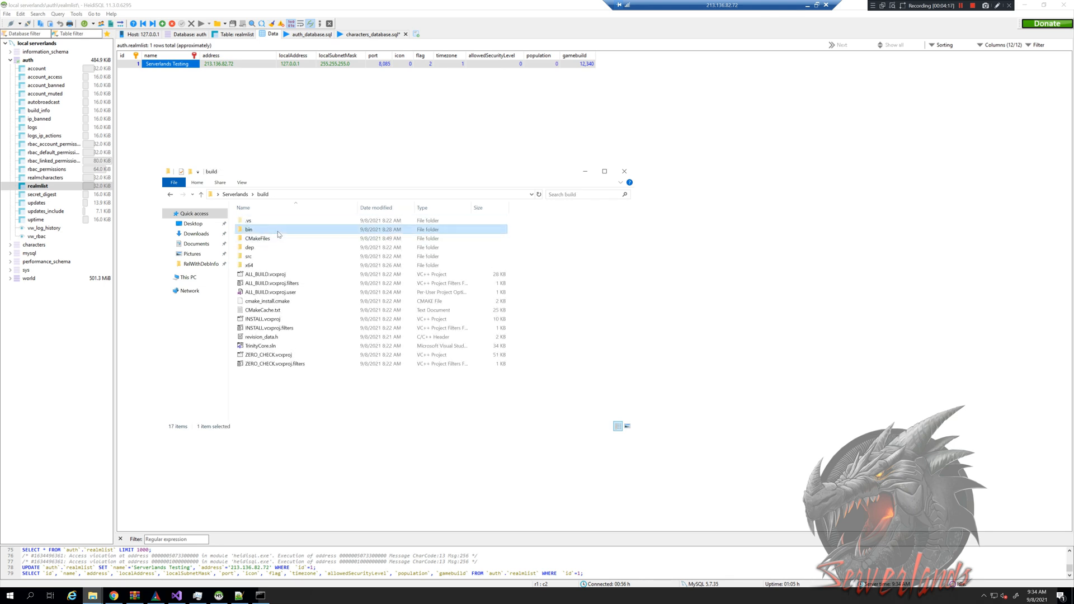
double_click(249, 229)
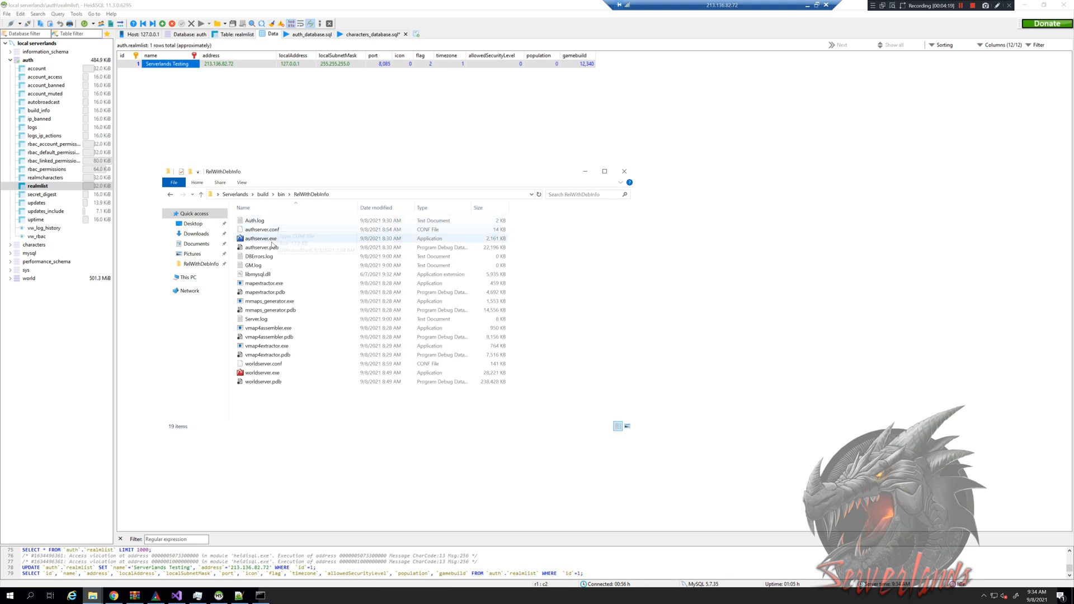
double_click(258, 238)
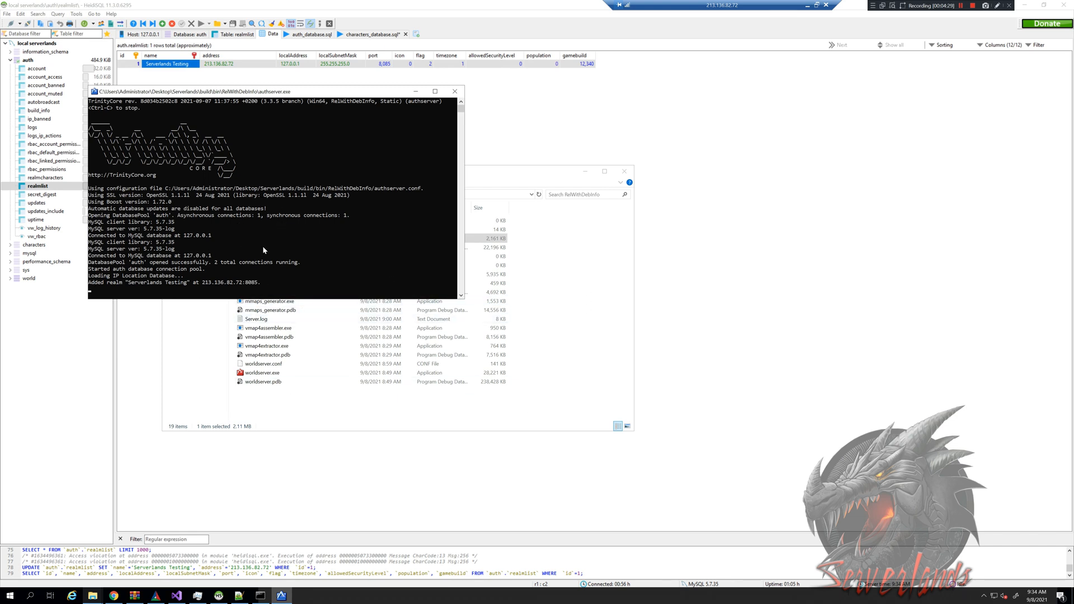
mouse_move(512, 119)
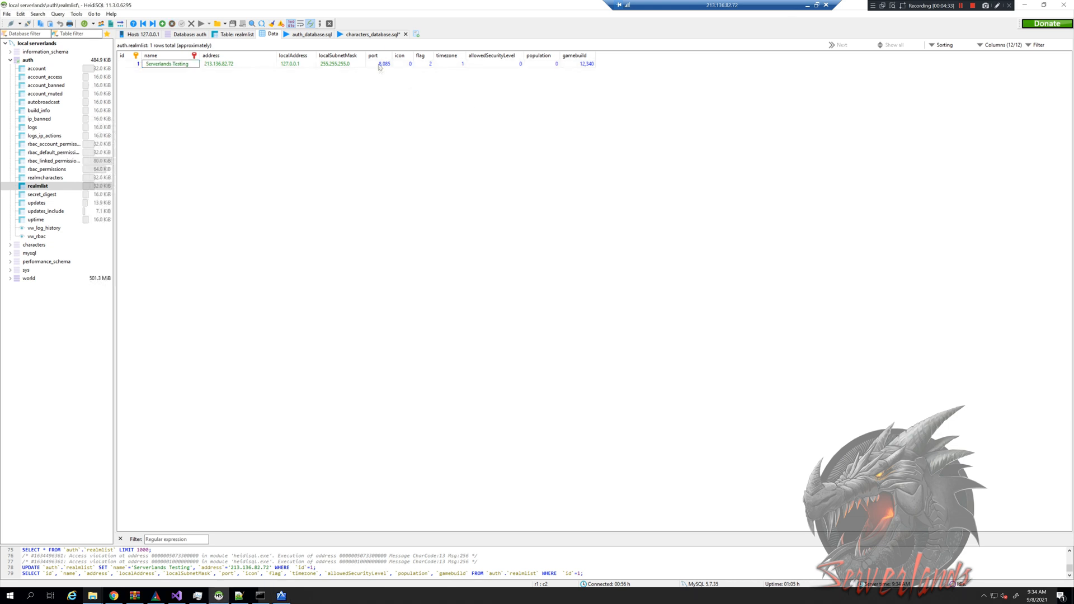
Step: Set the realm's port to 8085 and confirm the row keeps address 213.136.82.72
click(388, 63)
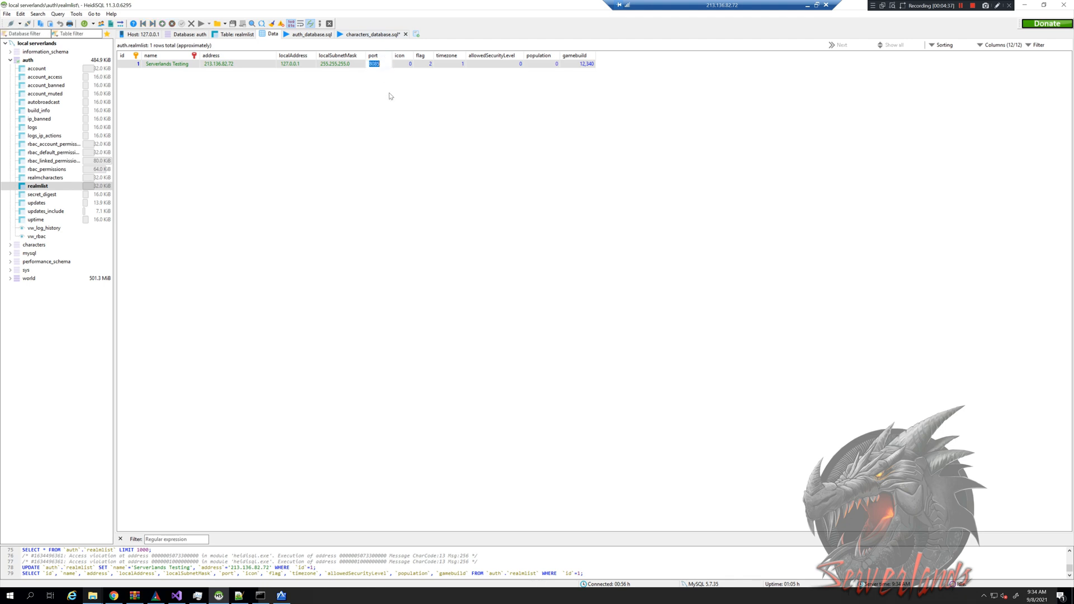
text(8085)
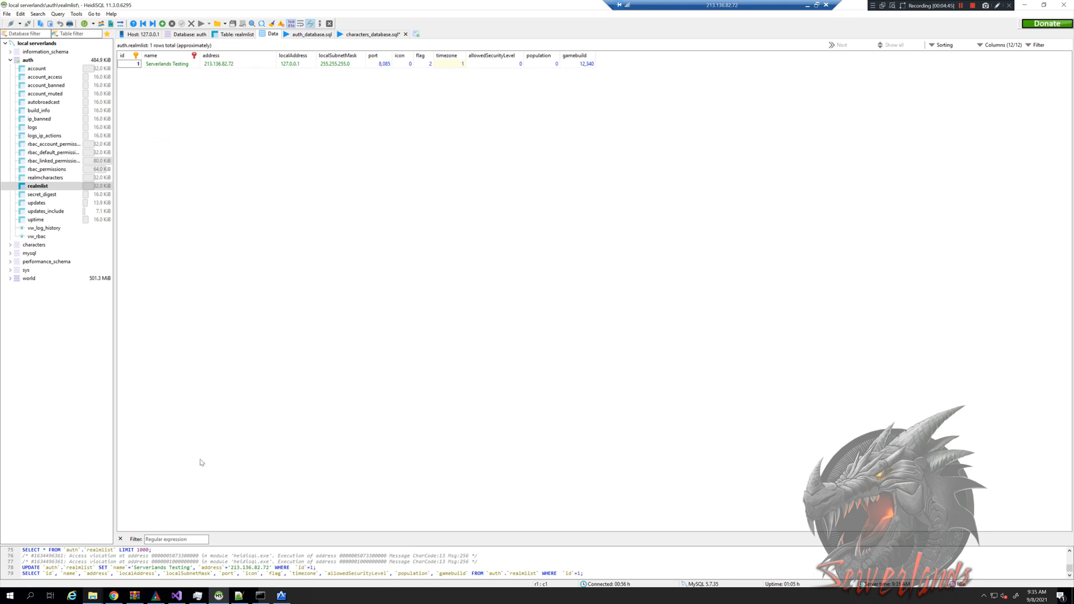
mouse_move(188, 402)
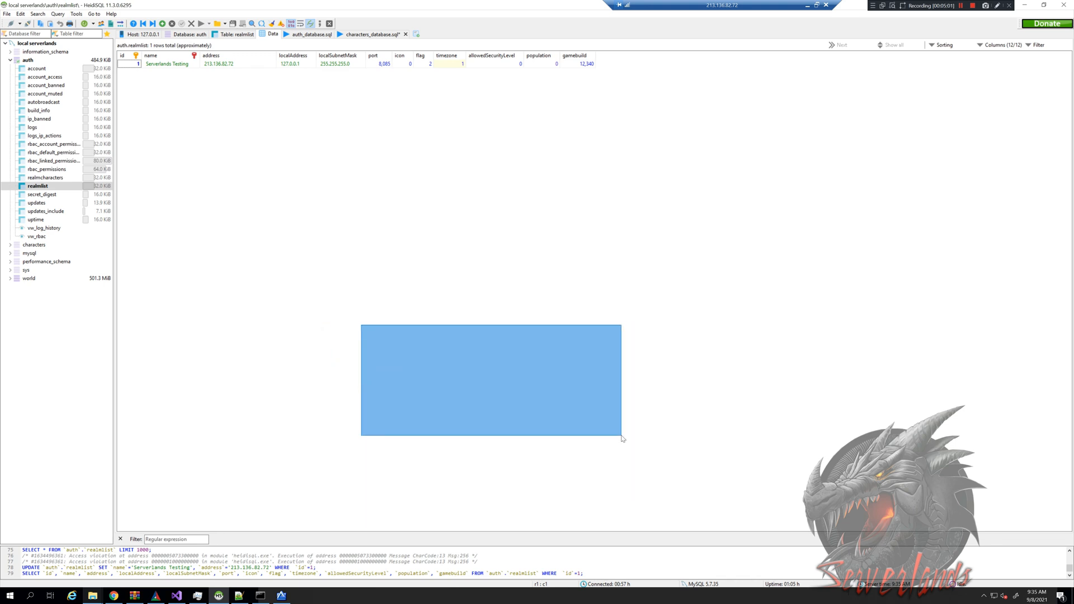
drag(621, 439, 466, 321)
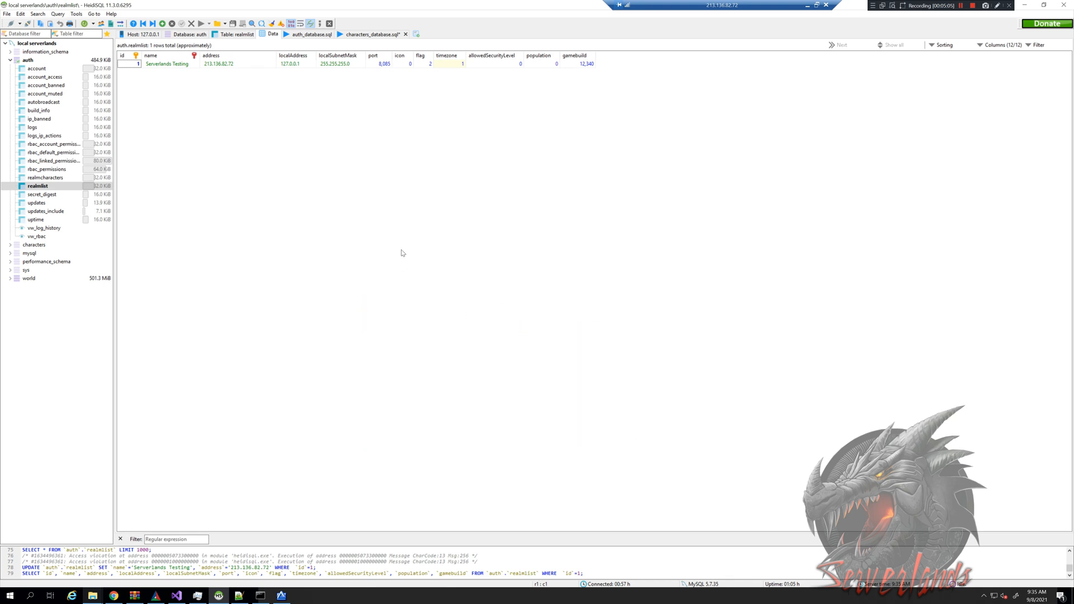
mouse_move(338, 282)
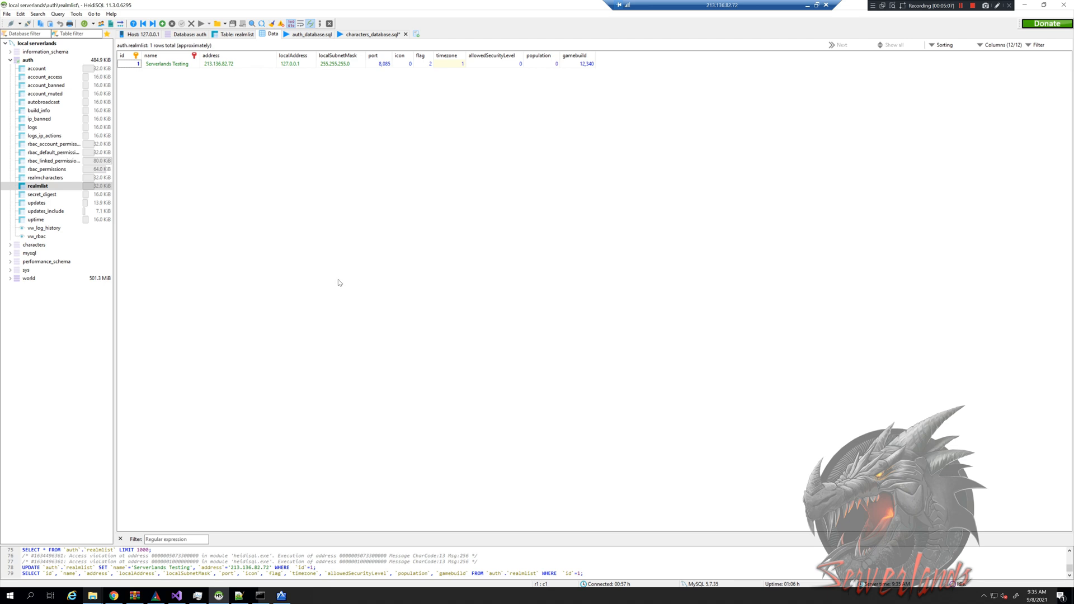
mouse_move(331, 244)
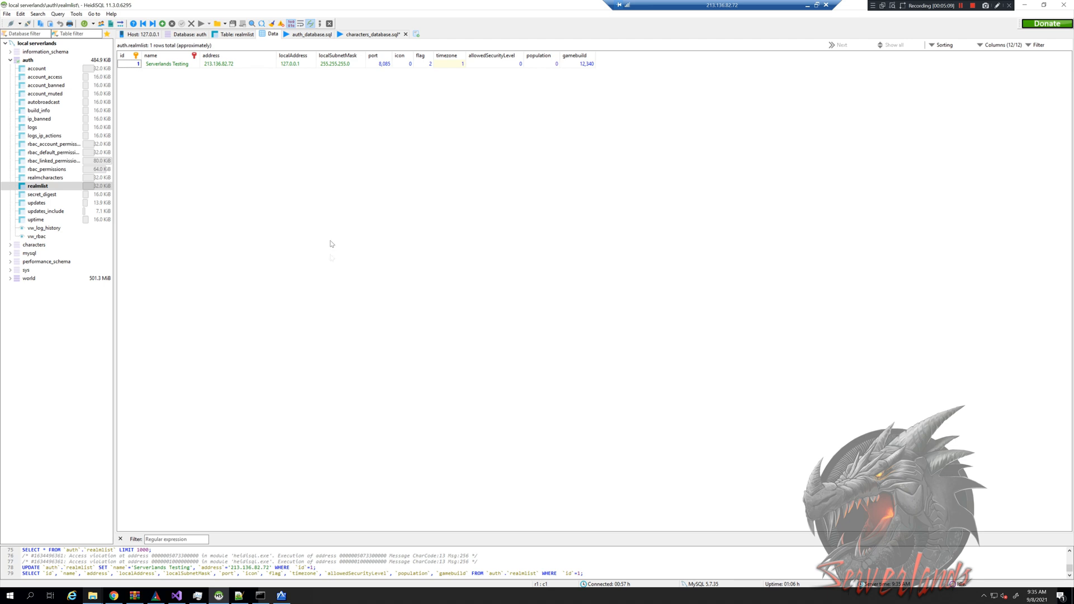
mouse_move(275, 291)
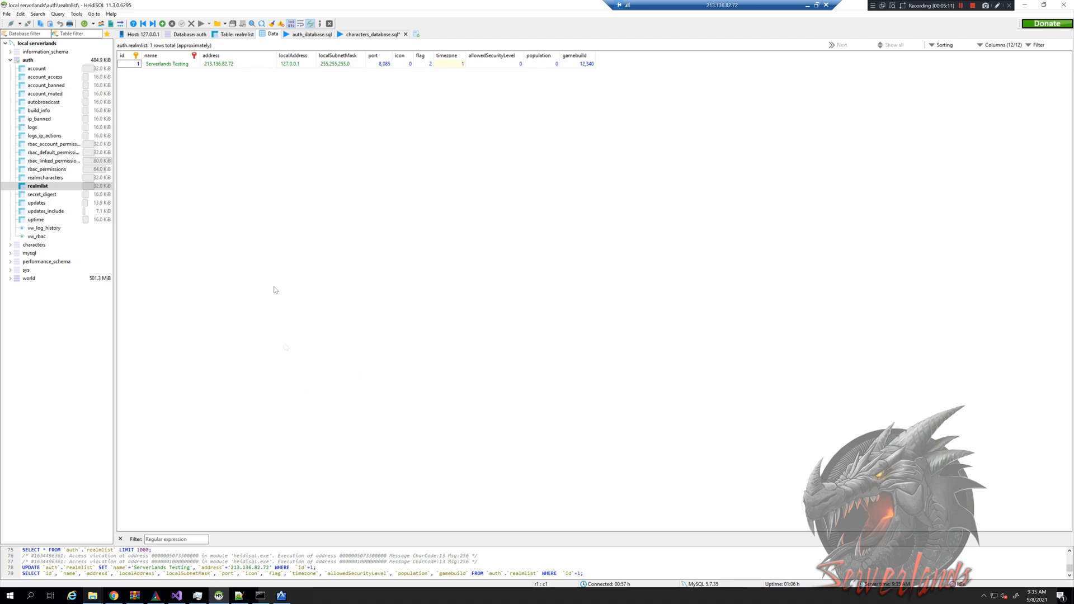
drag(274, 289, 356, 429)
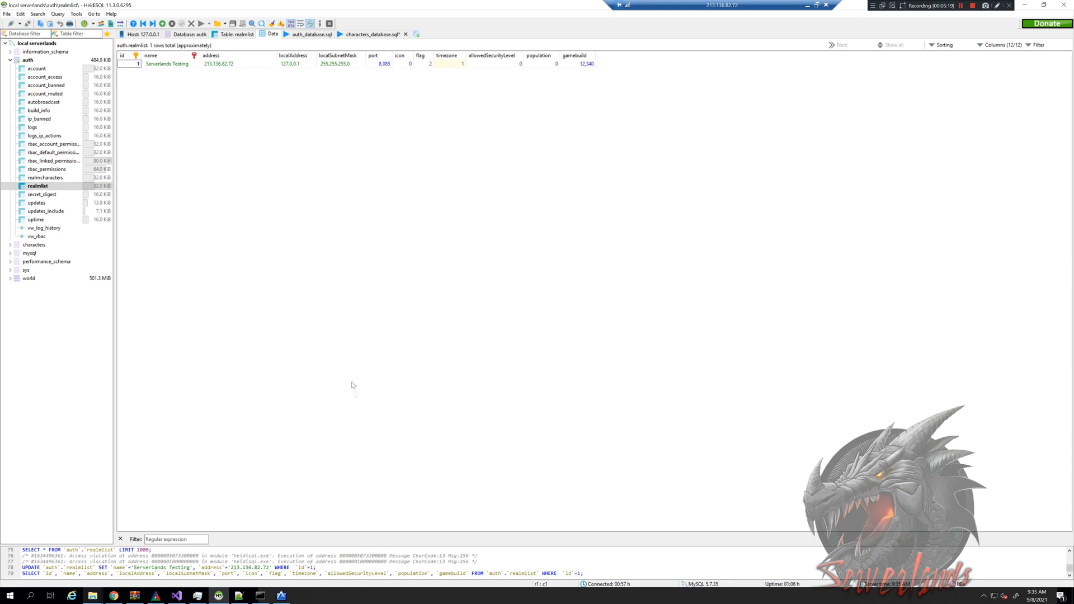
mouse_move(308, 316)
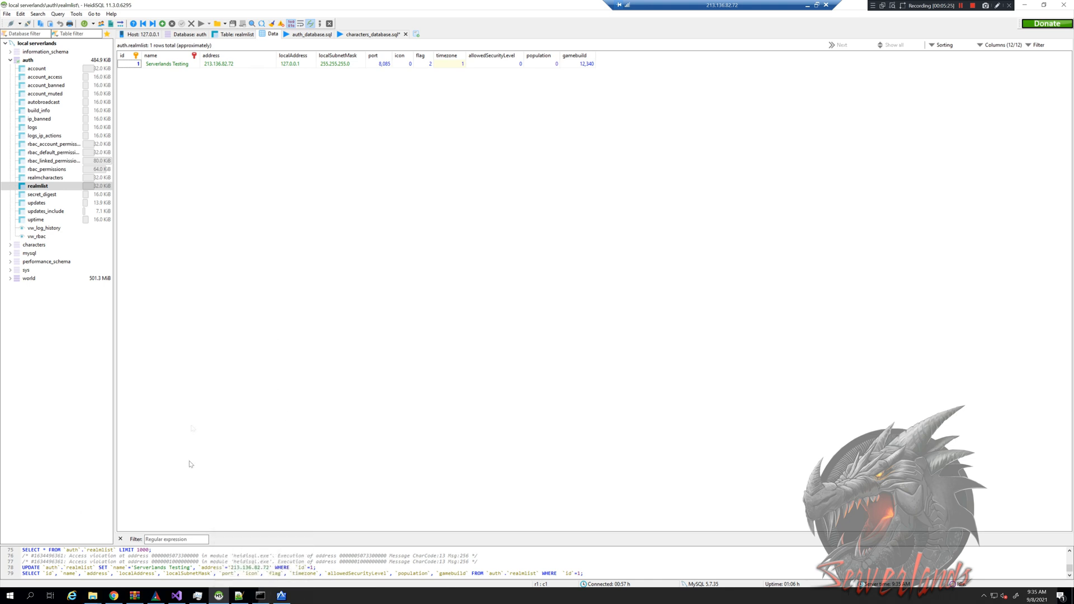
Step: Find 'firew' from Start and reach Windows Defender Firewall with Advanced Security
click(12, 593)
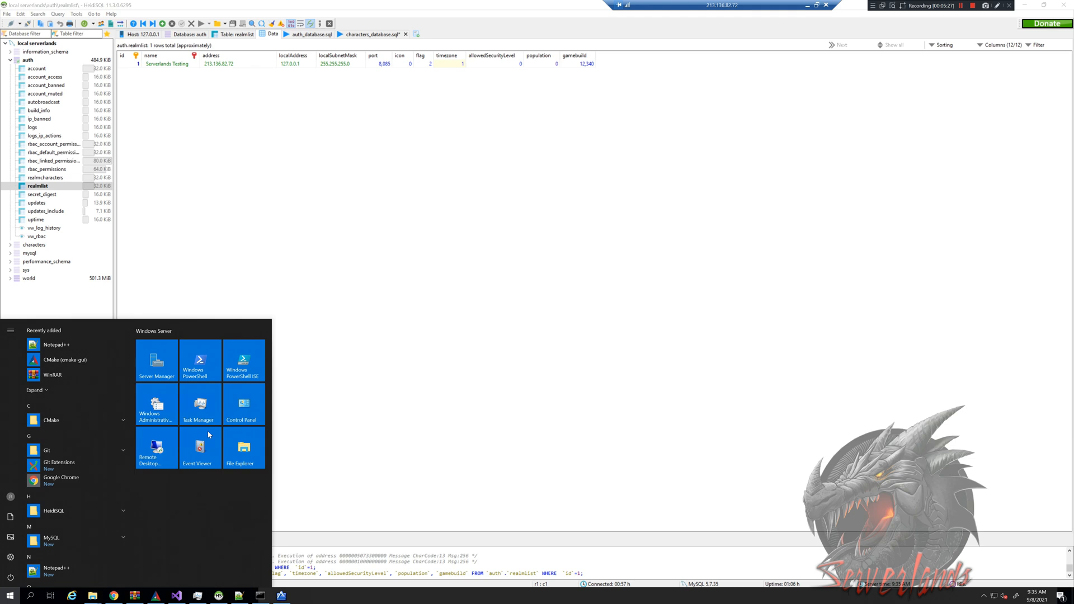
text(firew)
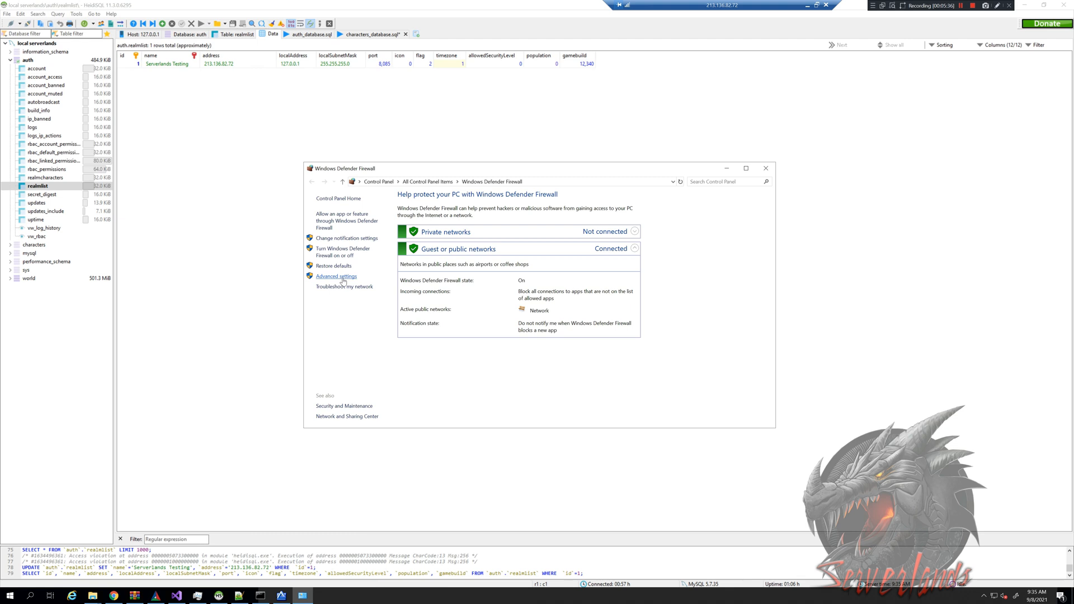
click(336, 276)
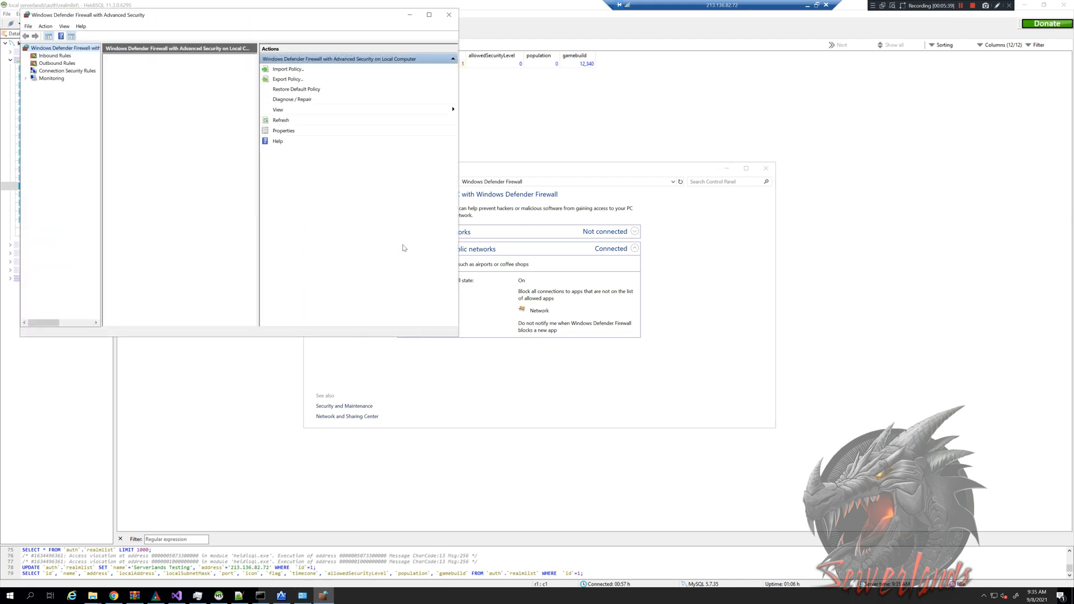
click(61, 51)
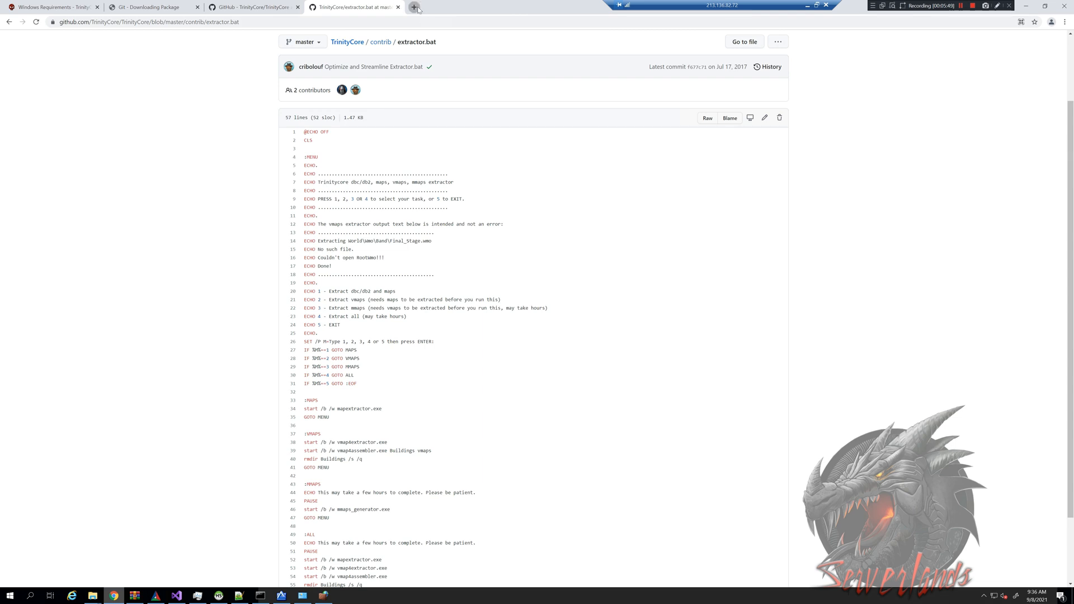
Step: Start a blank Chrome tab and focus the address bar with suggestions dismissed
click(416, 6)
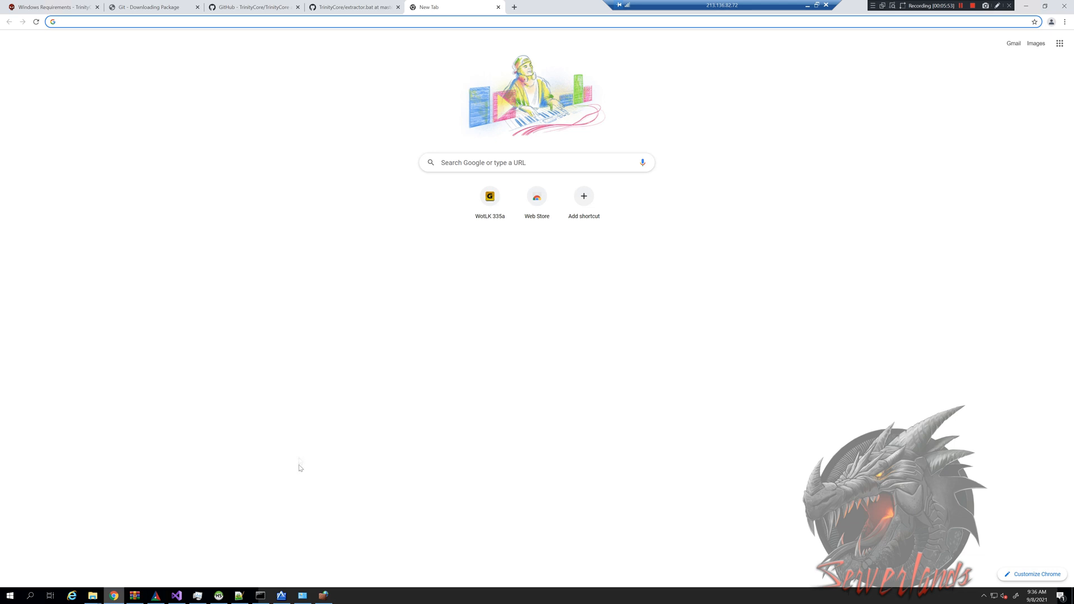
mouse_move(457, 356)
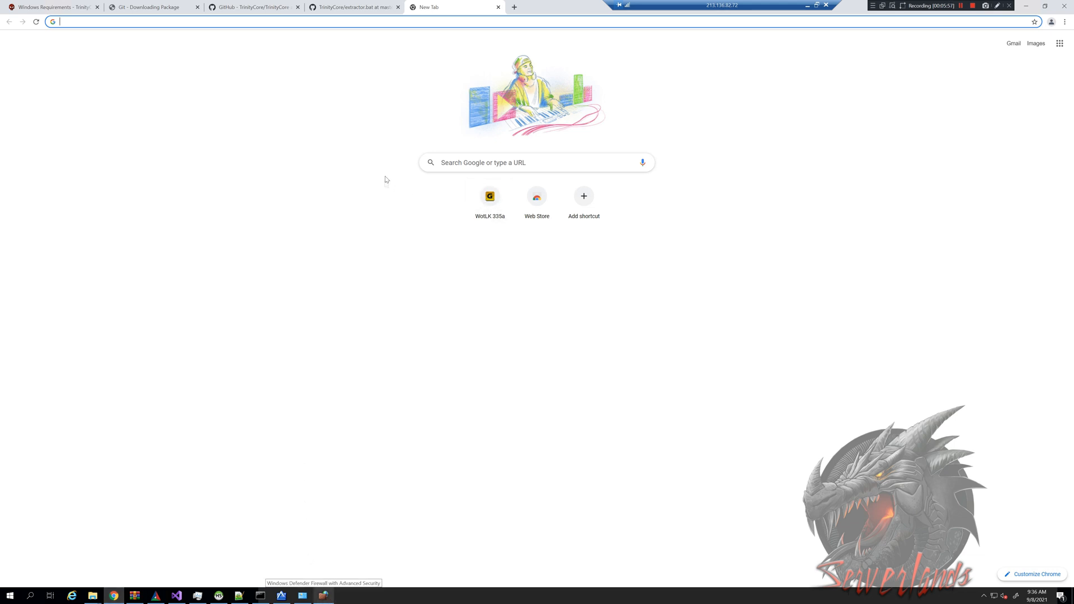
click(258, 22)
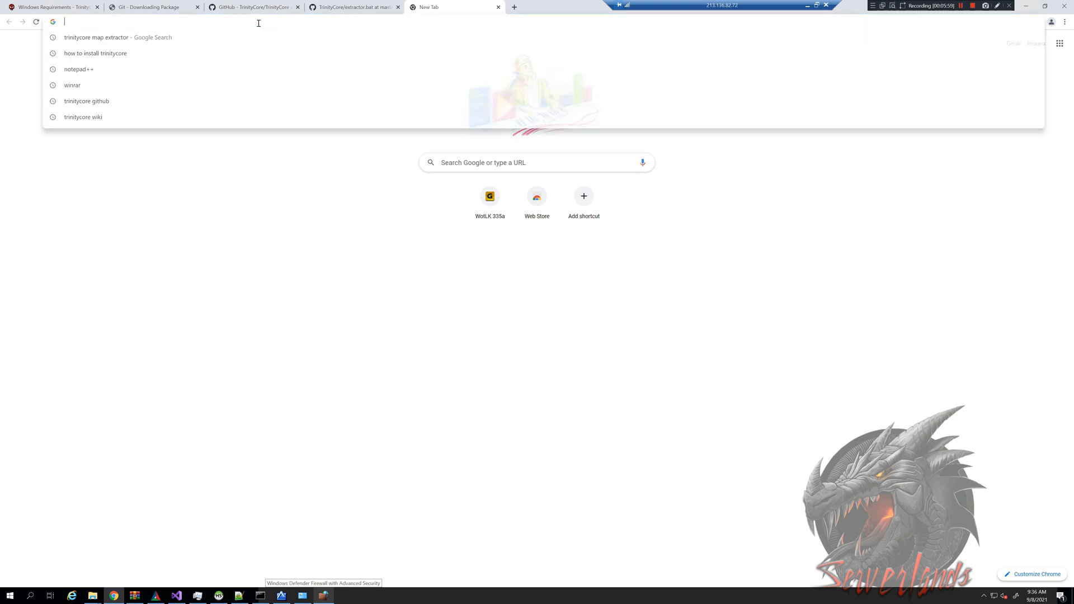
click(139, 212)
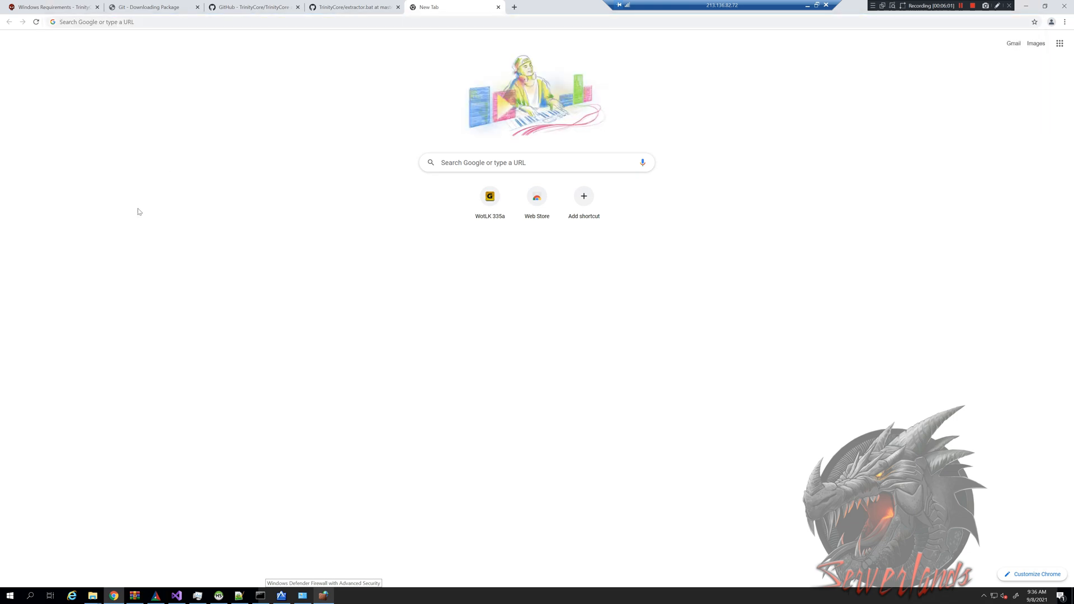
click(112, 22)
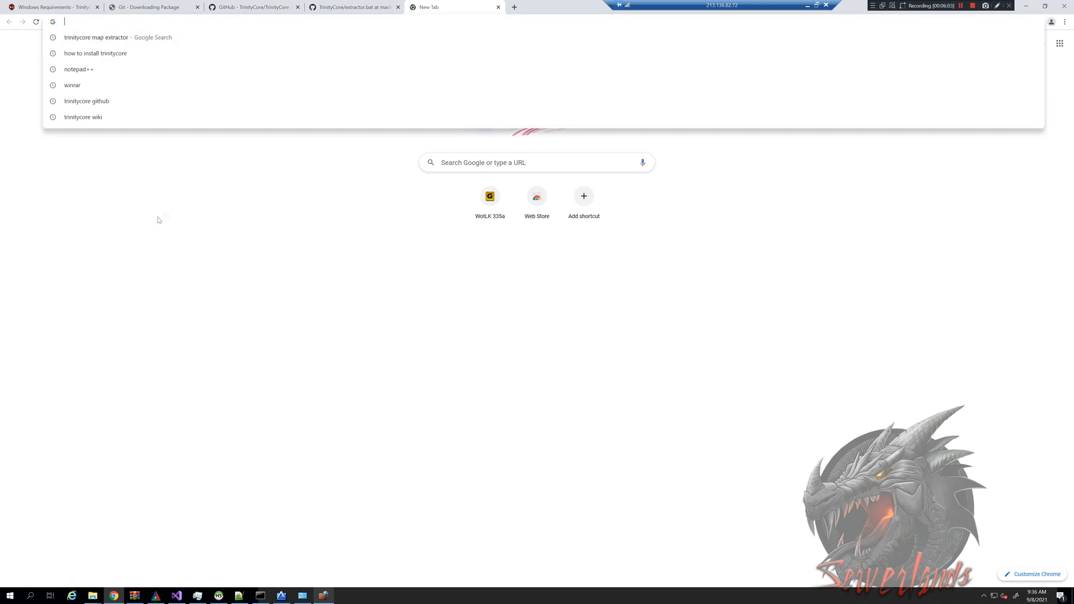
mouse_move(139, 155)
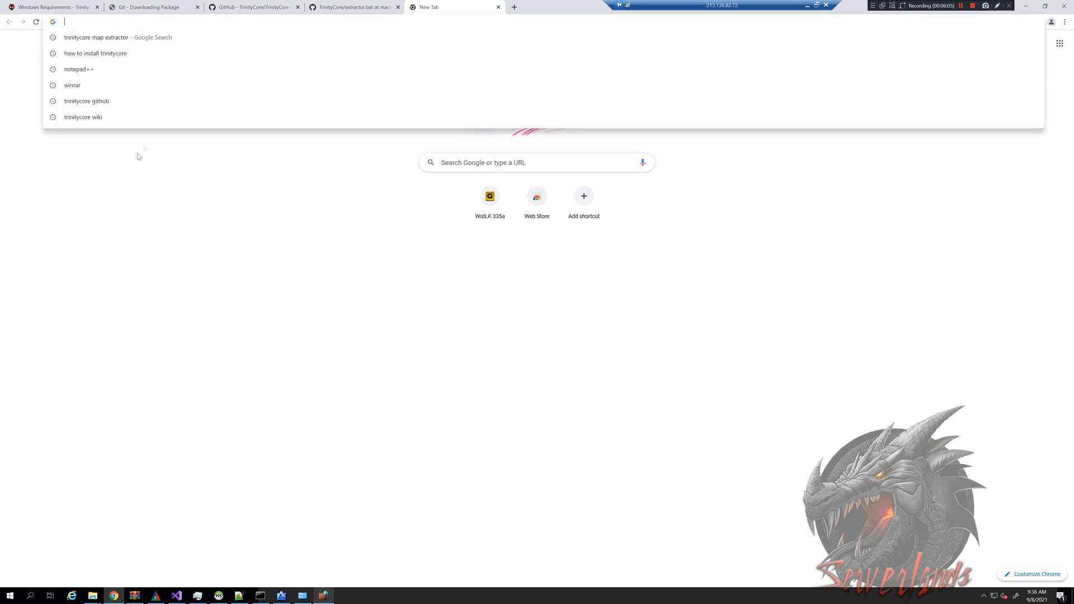
mouse_move(107, 217)
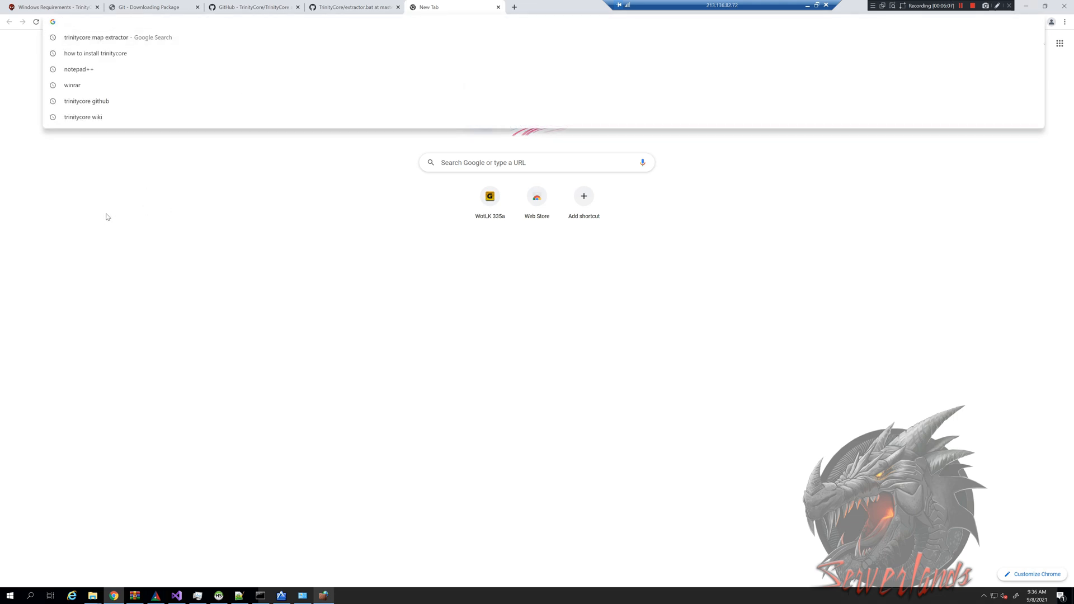
key(Escape)
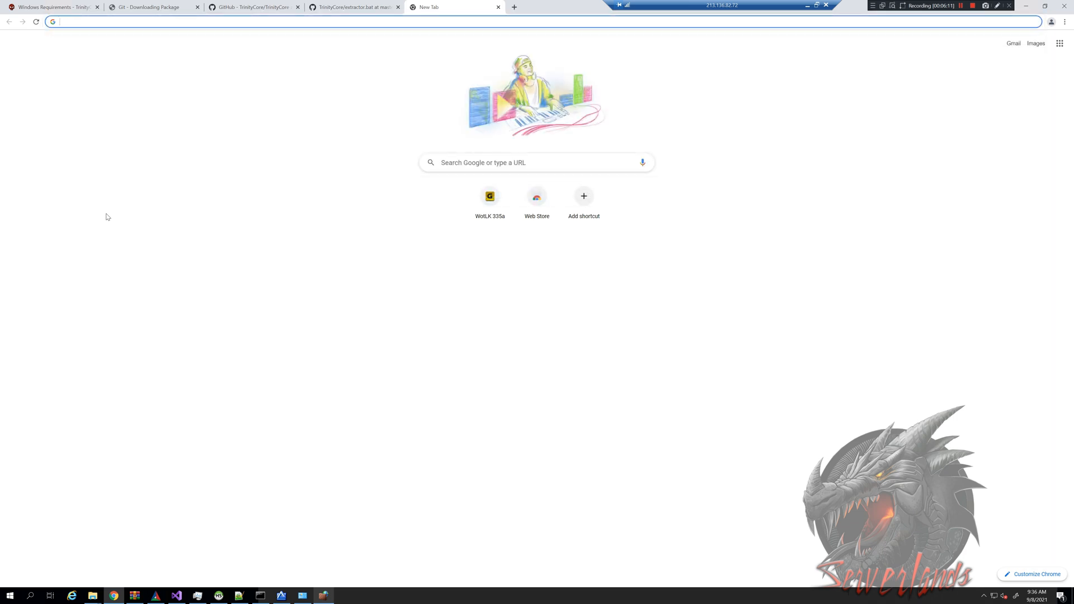
Step: Run the yougetsignal open-port check for port 8085 on 213.136.82.72; it reports closed
text(open-ports/)
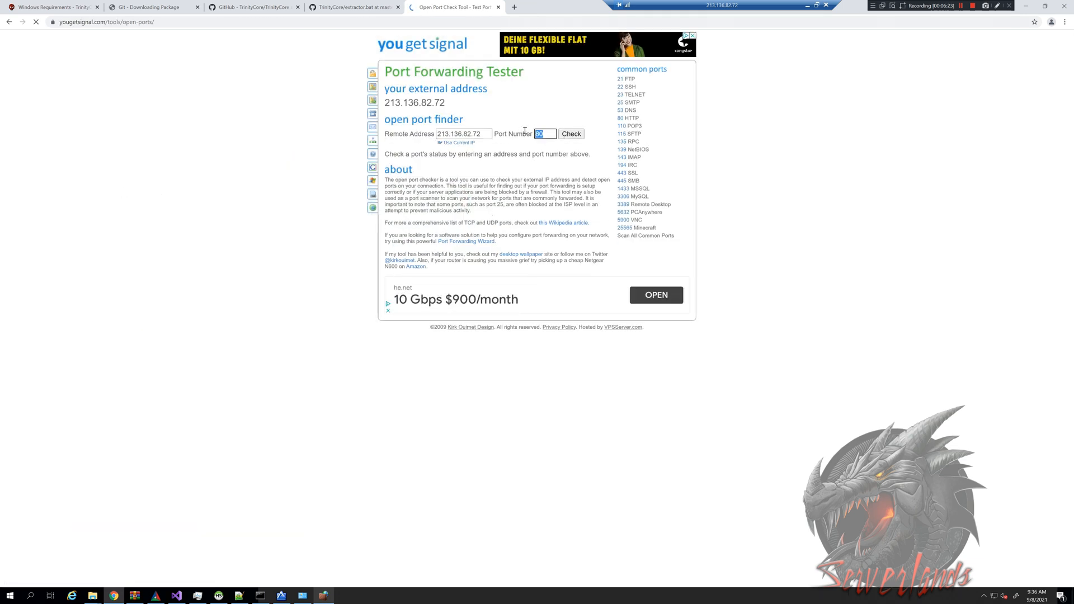
click(571, 134)
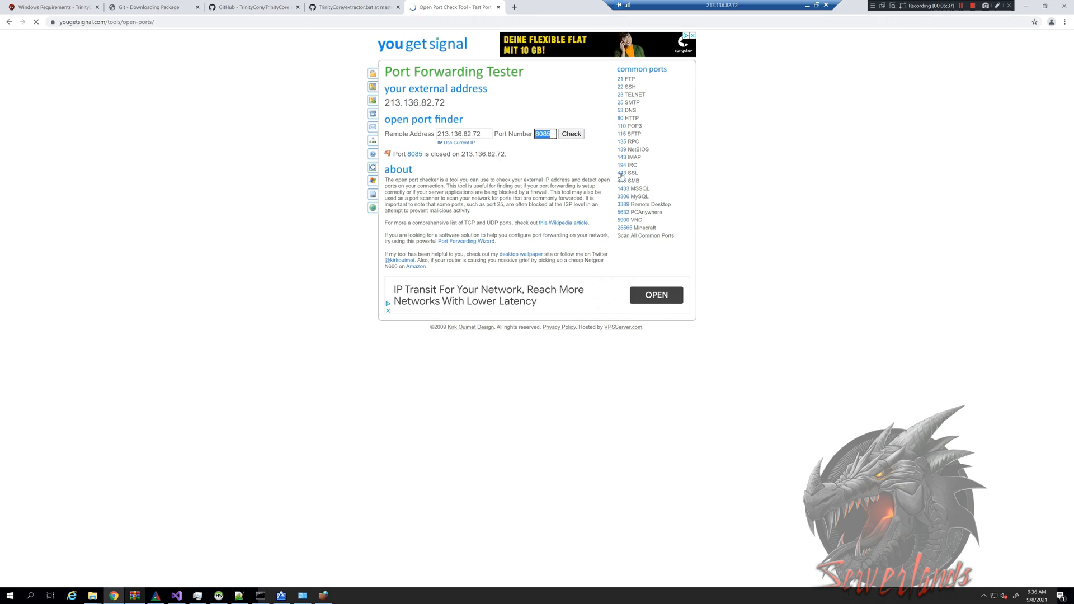
click(571, 134)
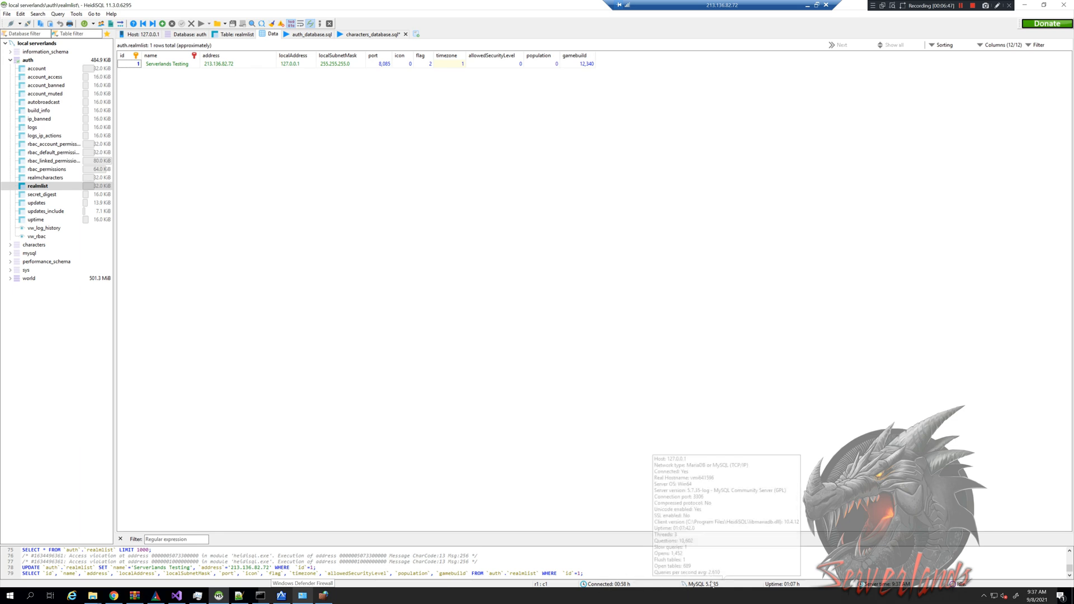
mouse_move(701, 499)
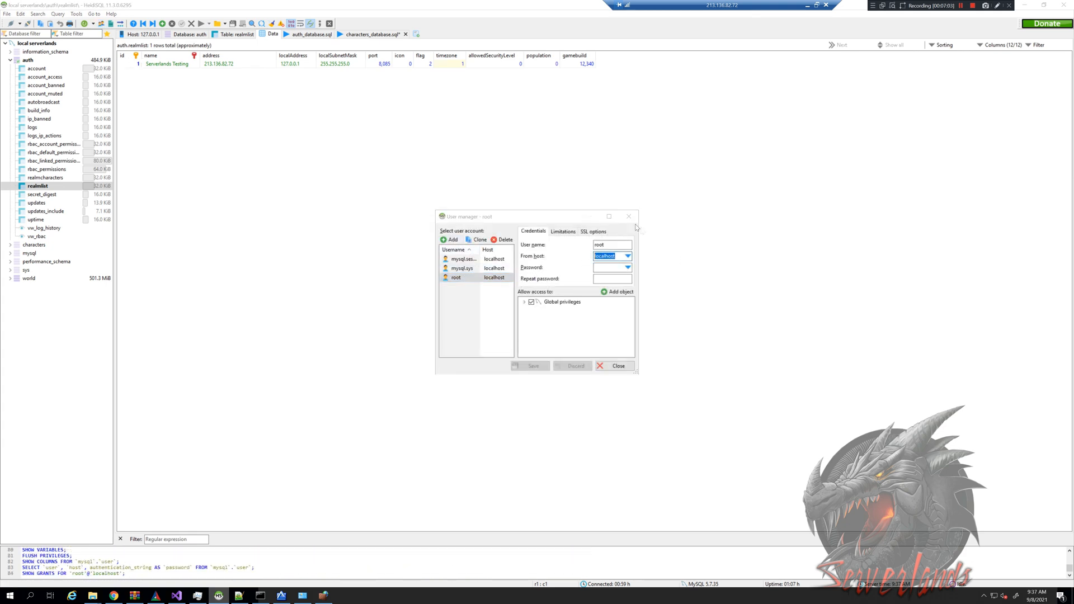
Step: Return to HeidiSQL's user manager and inspect which host root may connect from
key(alt+tab)
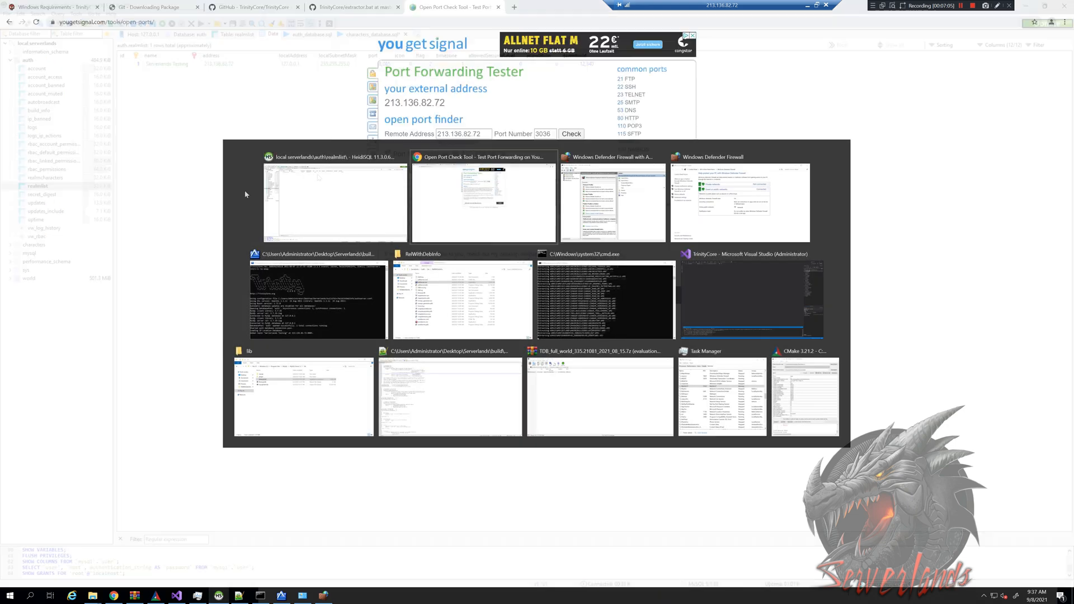
click(484, 199)
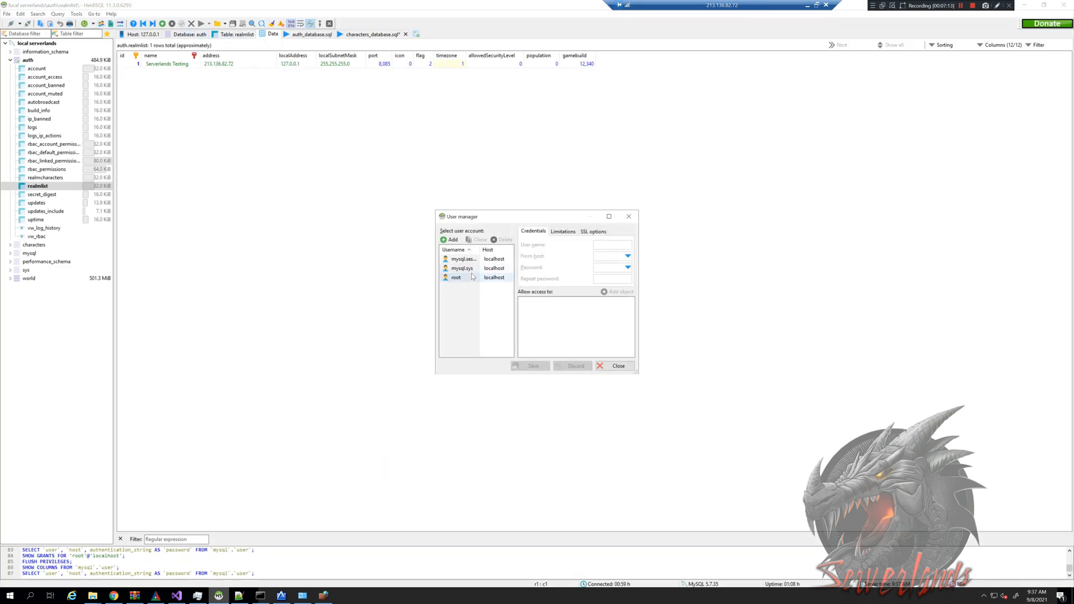
click(456, 278)
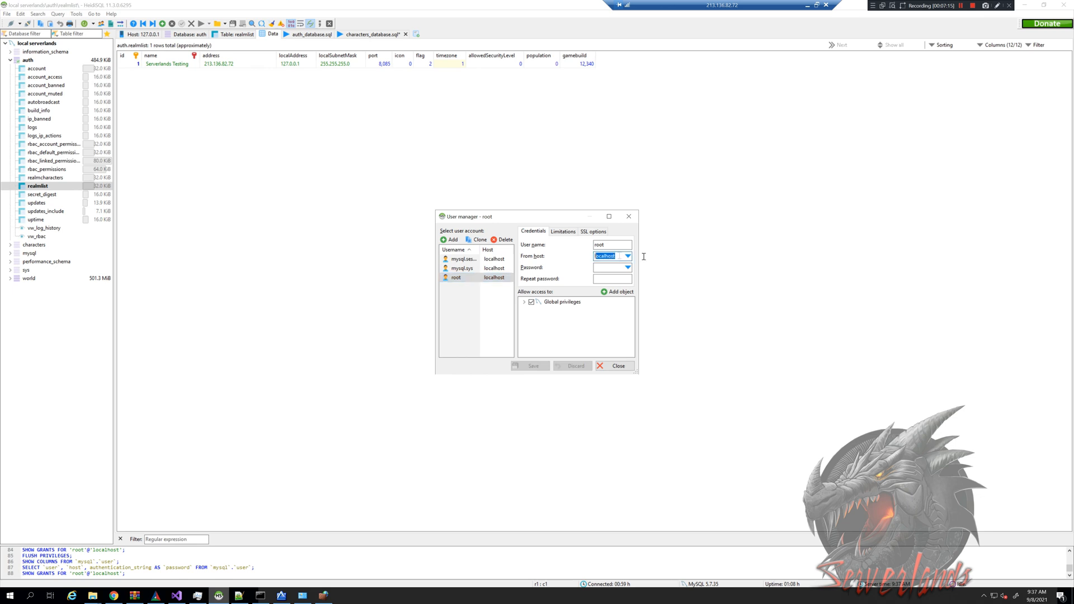
mouse_move(566, 280)
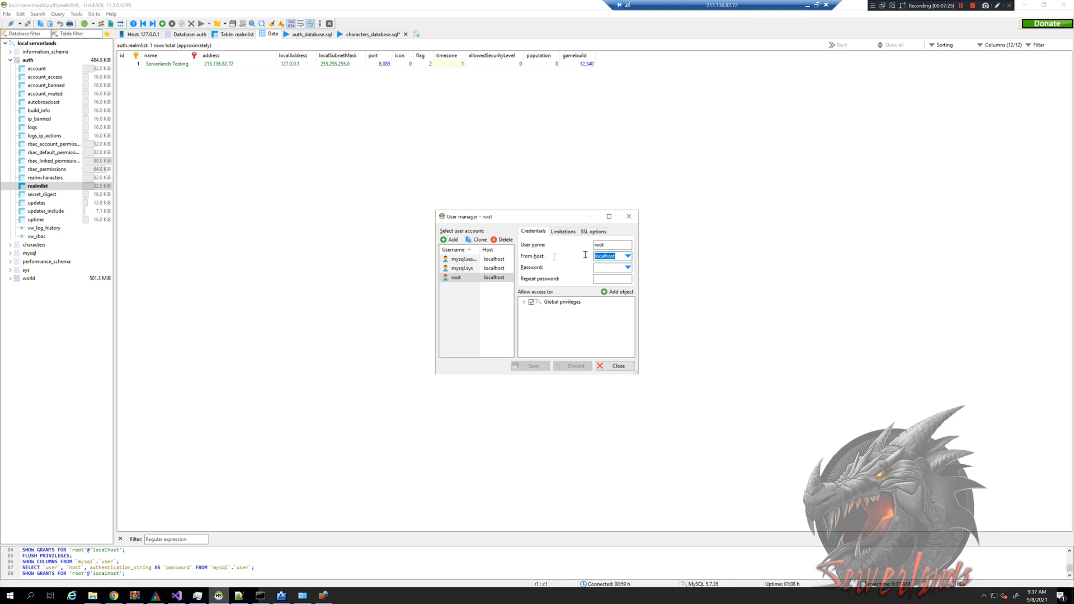
click(611, 256)
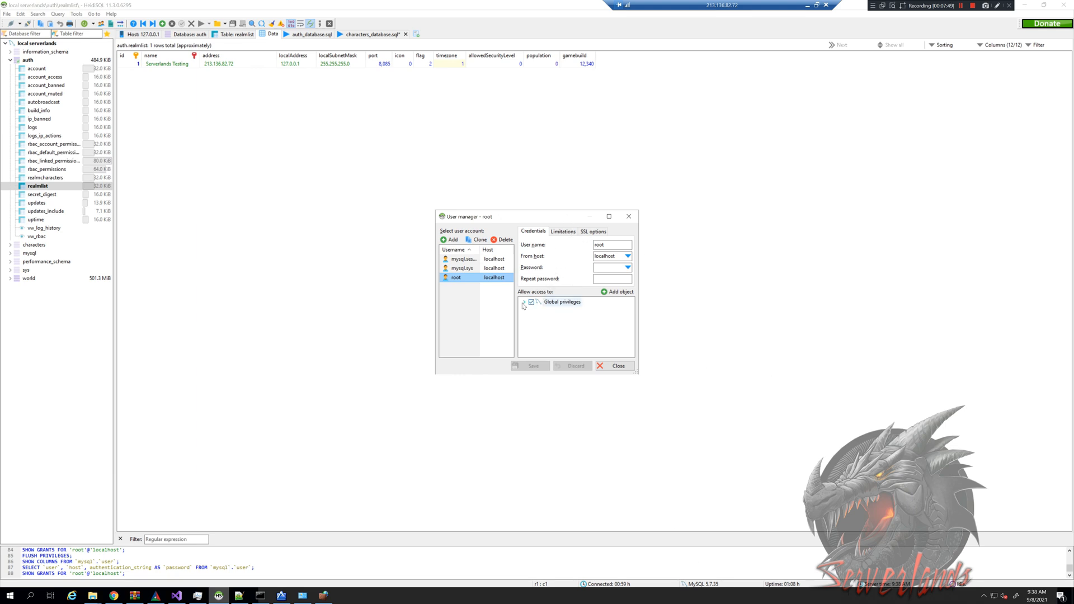
Step: Review root's full global privilege list, then close the user manager
click(523, 302)
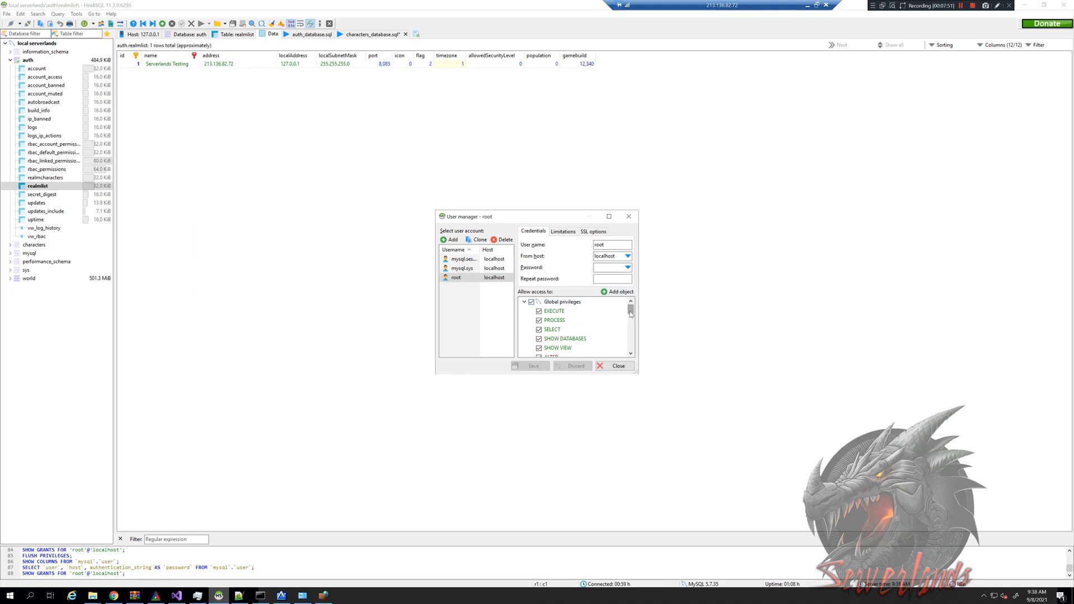
scroll(down, 3)
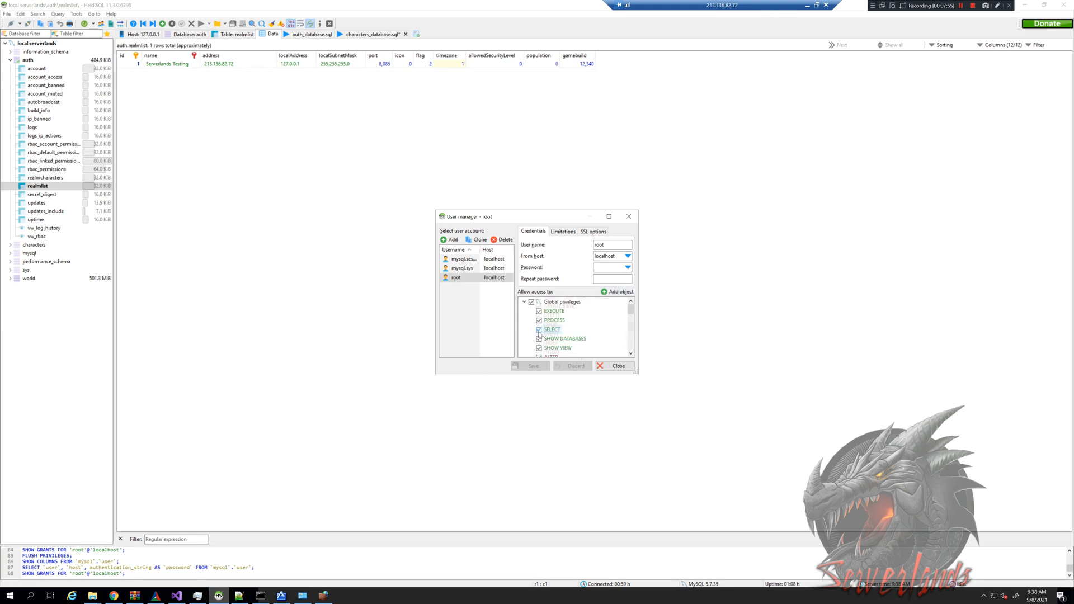
scroll(down, 3)
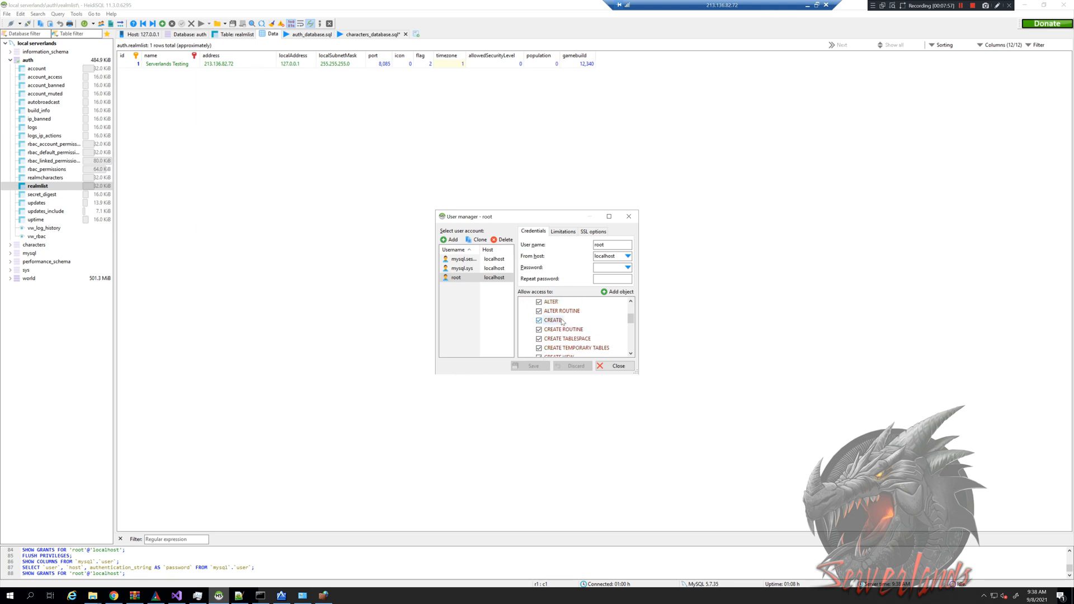
scroll(down, 3)
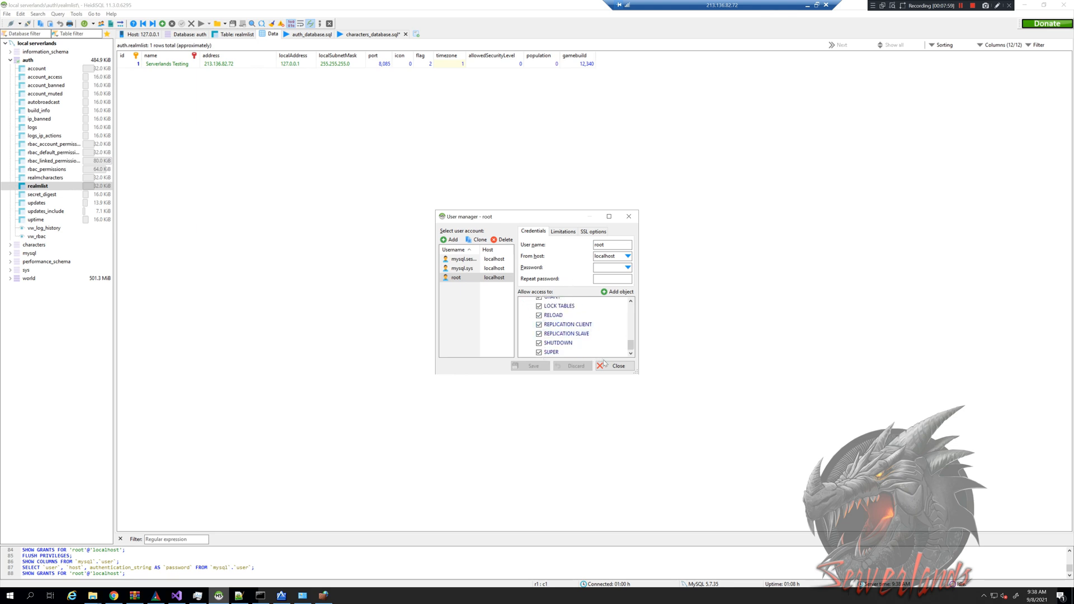
click(613, 366)
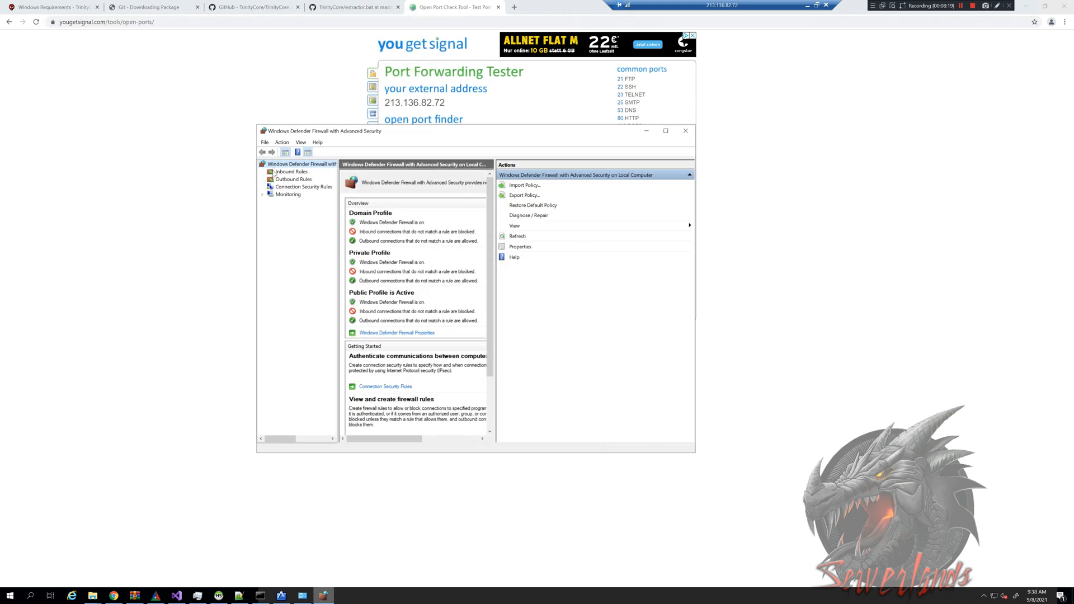
Step: From Inbound Rules, launch the New Inbound Rule Wizard
click(291, 171)
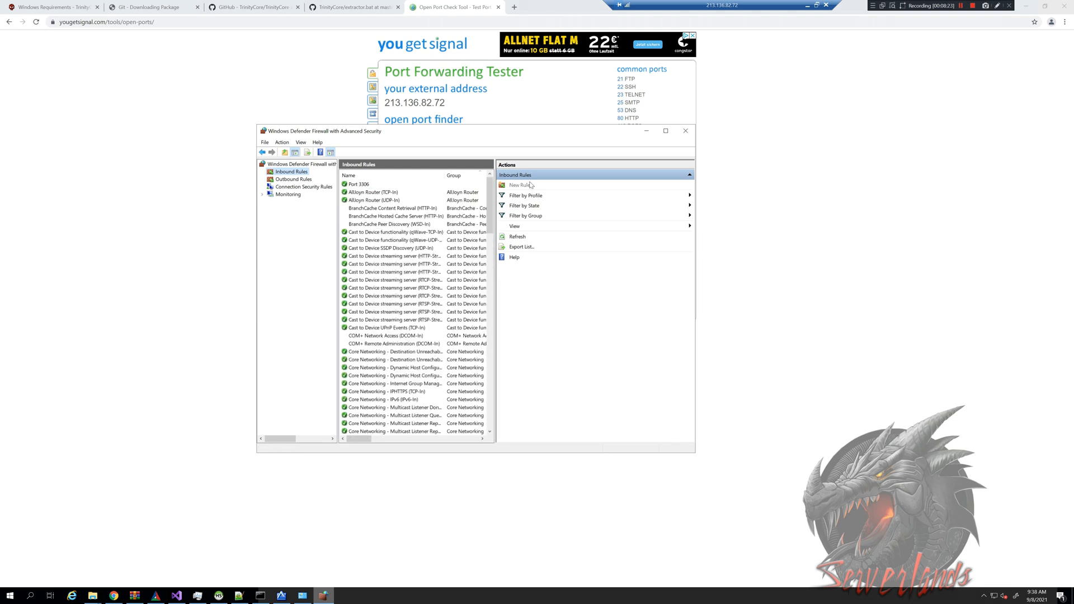
click(520, 186)
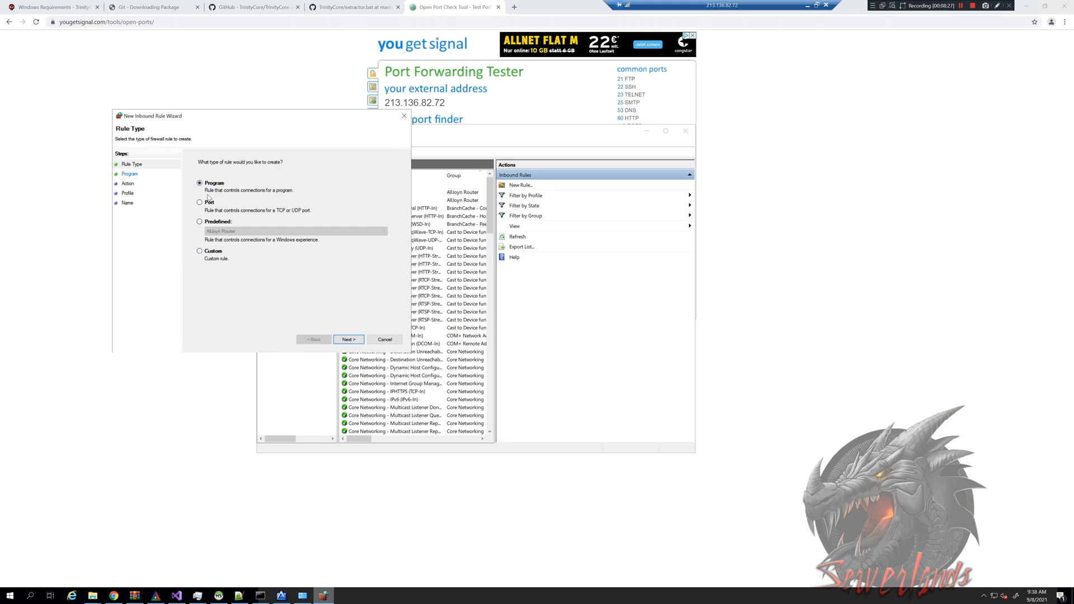
Step: Define a Port rule for TCP local ports 3306, 8085, 3724 with the connection allowed
click(199, 201)
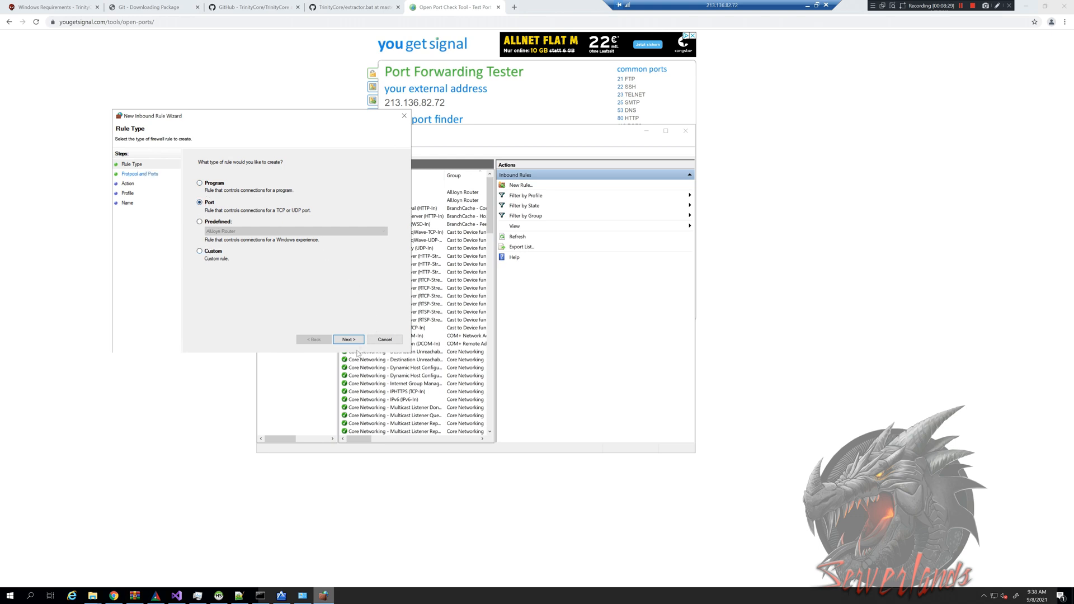
mouse_move(282, 214)
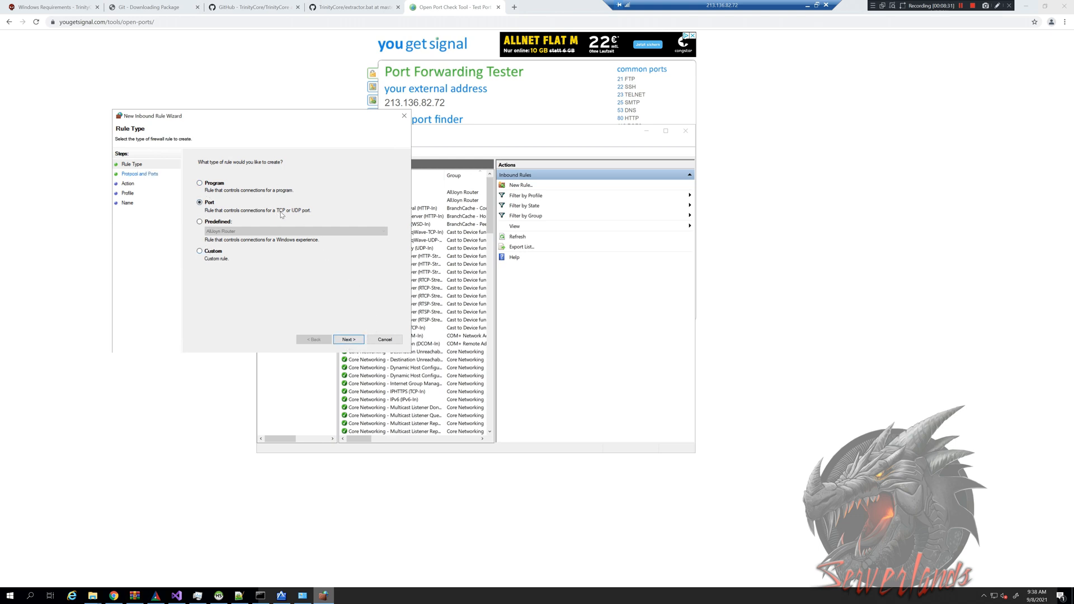
click(348, 339)
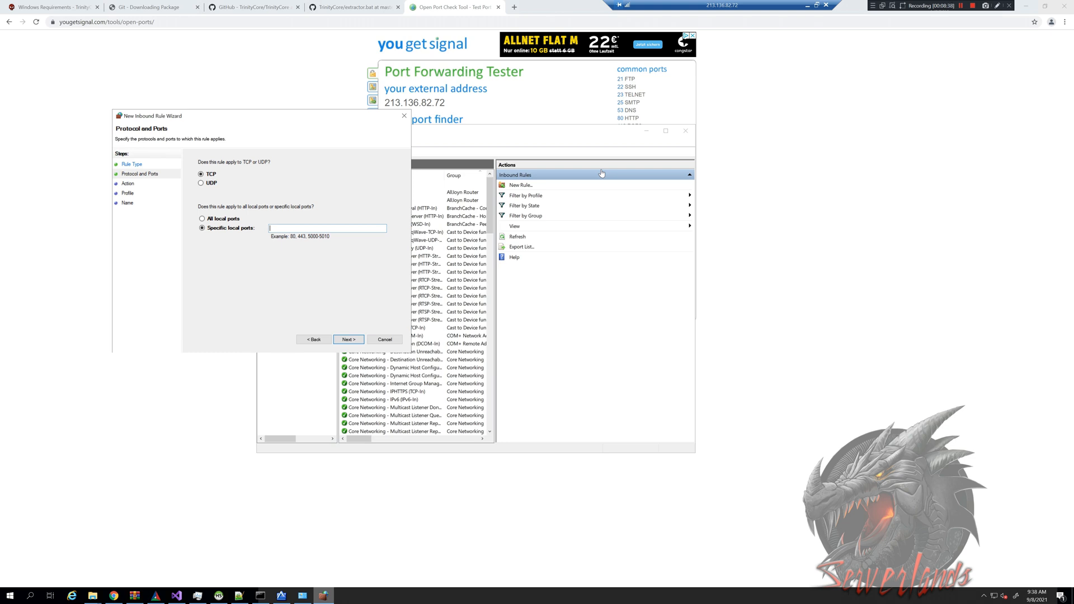
text(3306)
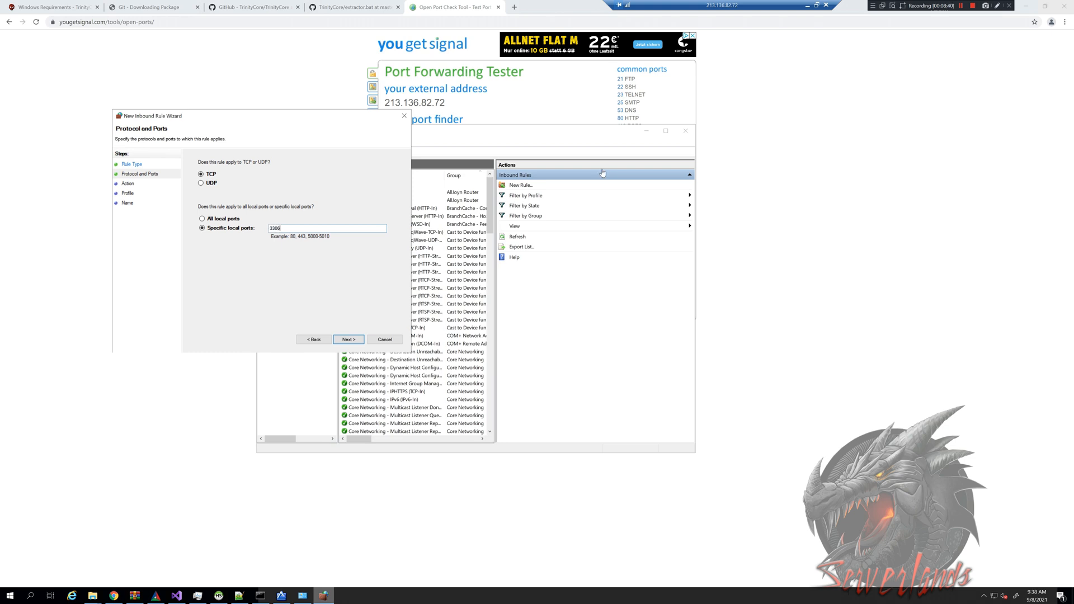
text(, 8085)
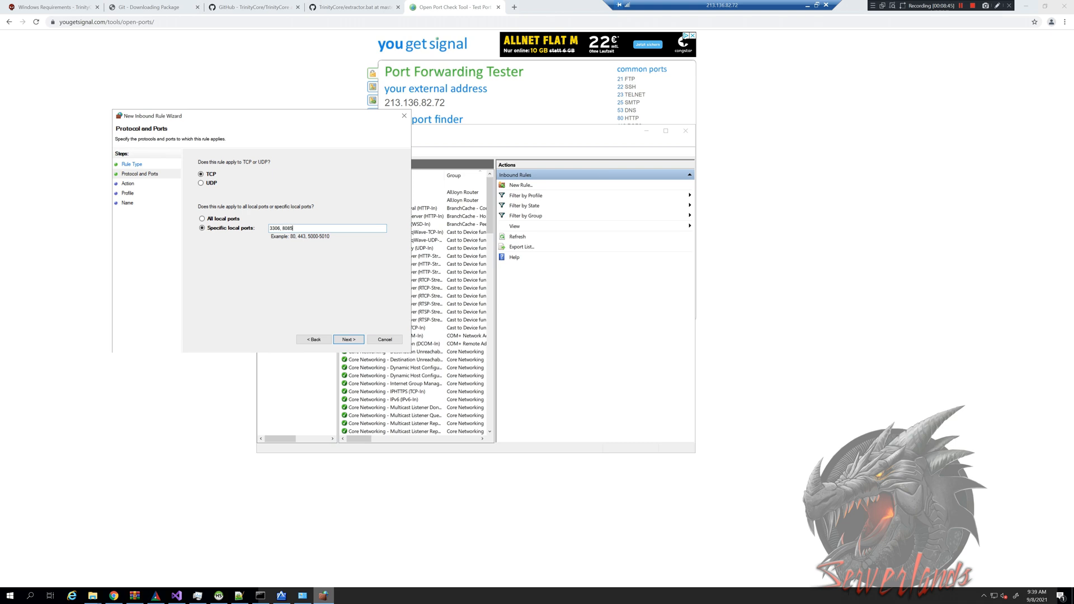
text(,)
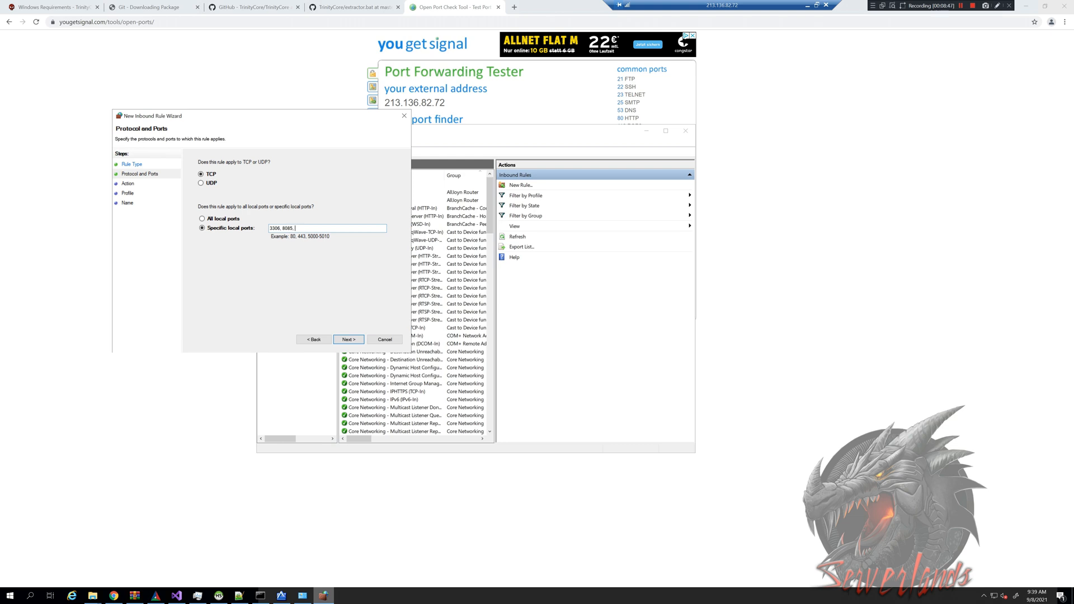
text(3724)
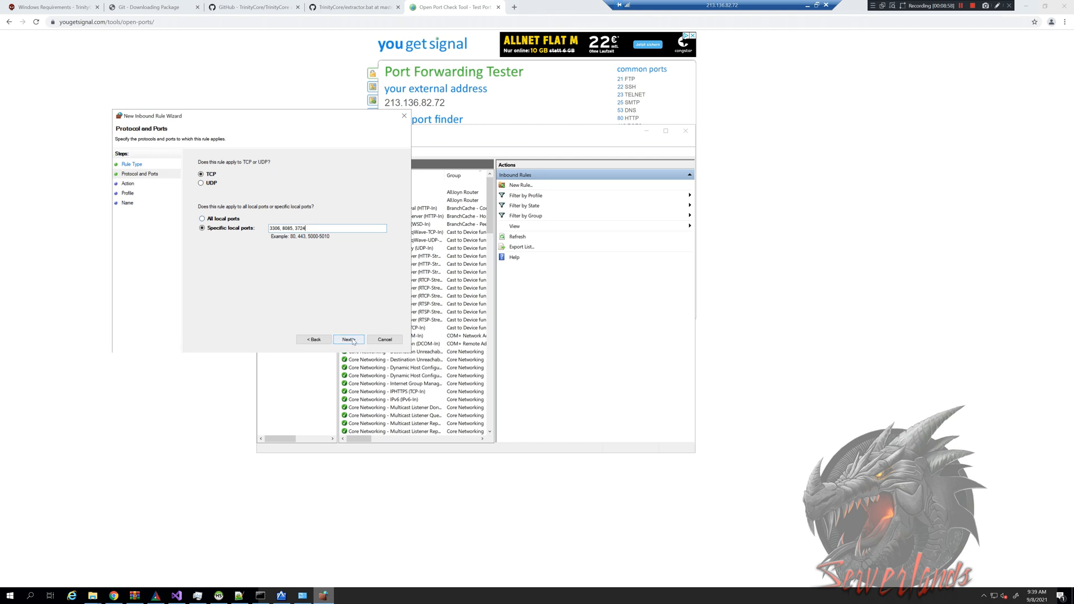
click(348, 339)
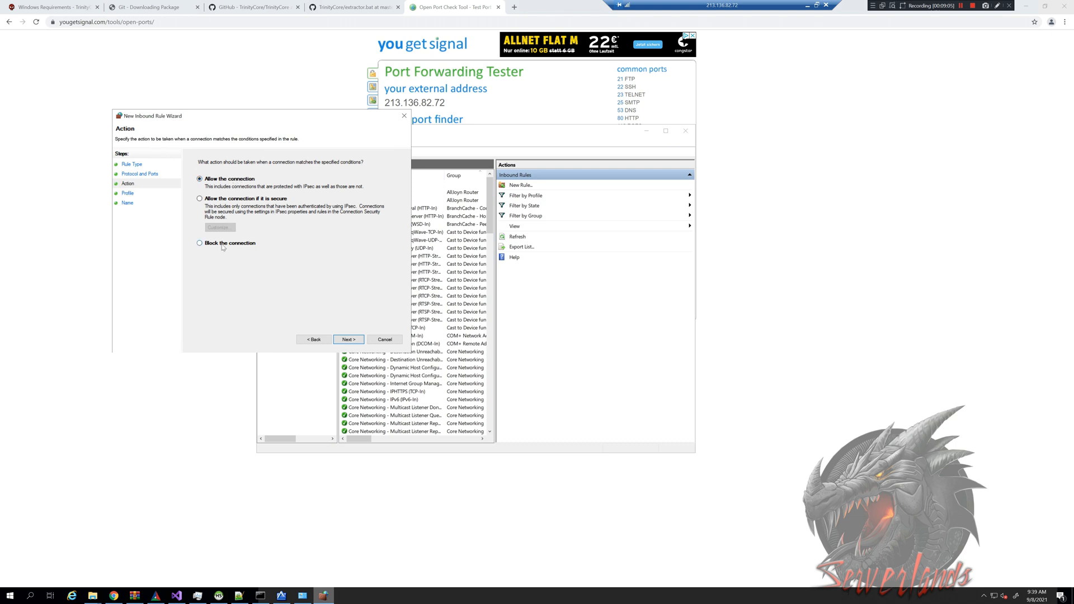
mouse_move(251, 226)
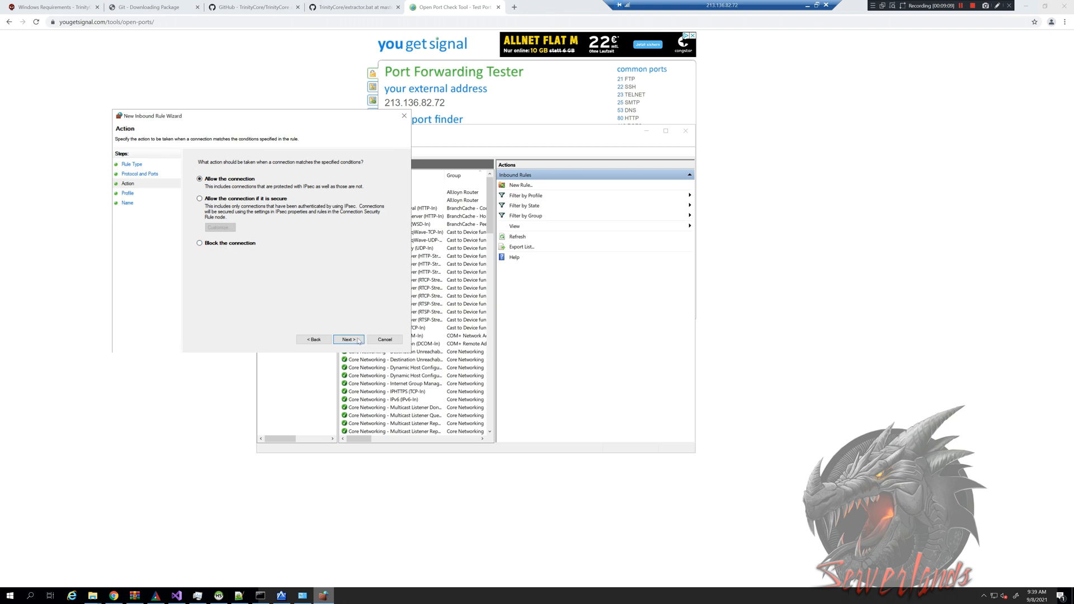
click(348, 339)
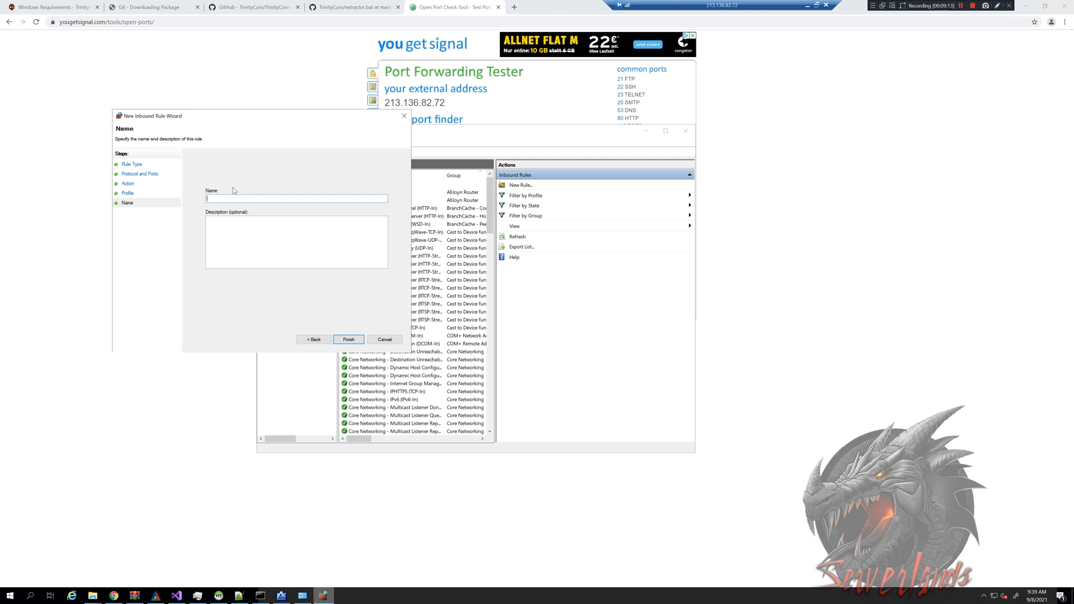
Step: Name the rule WoW and finish it, then recheck port 3036 in the Port Forwarding Tester
text(WoW)
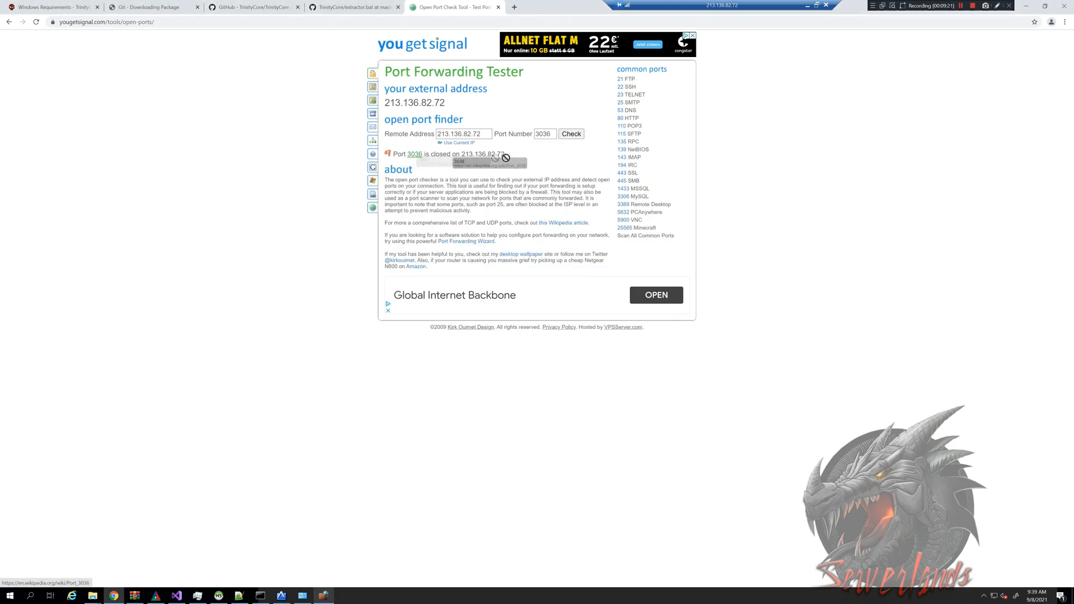
click(571, 134)
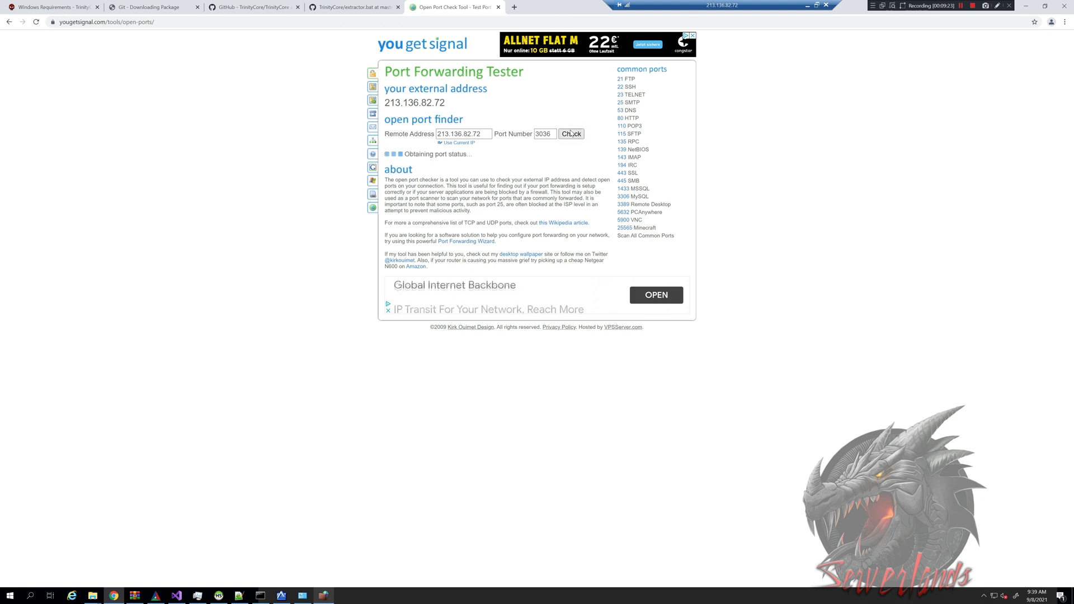